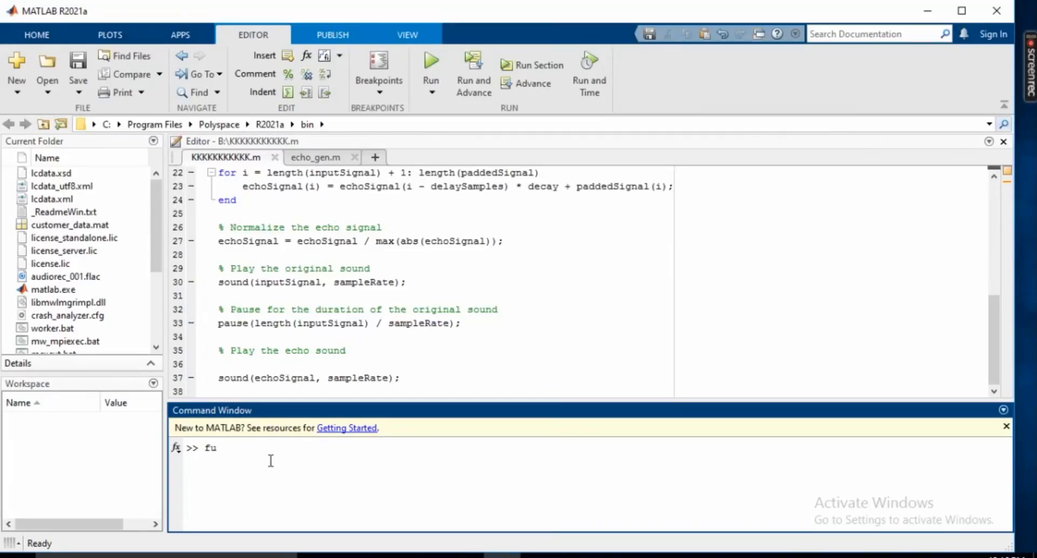
- Run the fuzzy and sltank commands to launch Fuzzy Logic Designer and the sltank model
type("zzy")
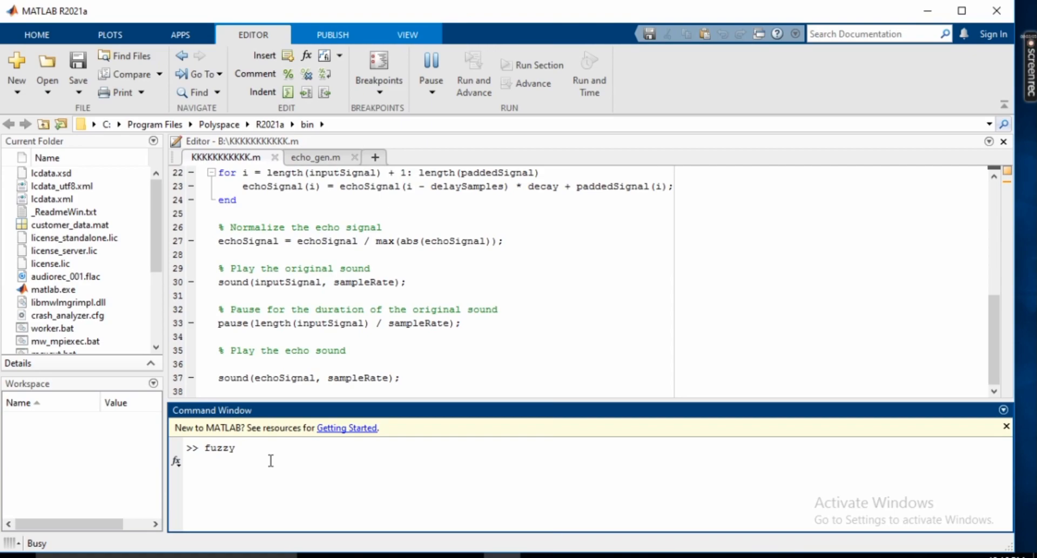
type("slta")
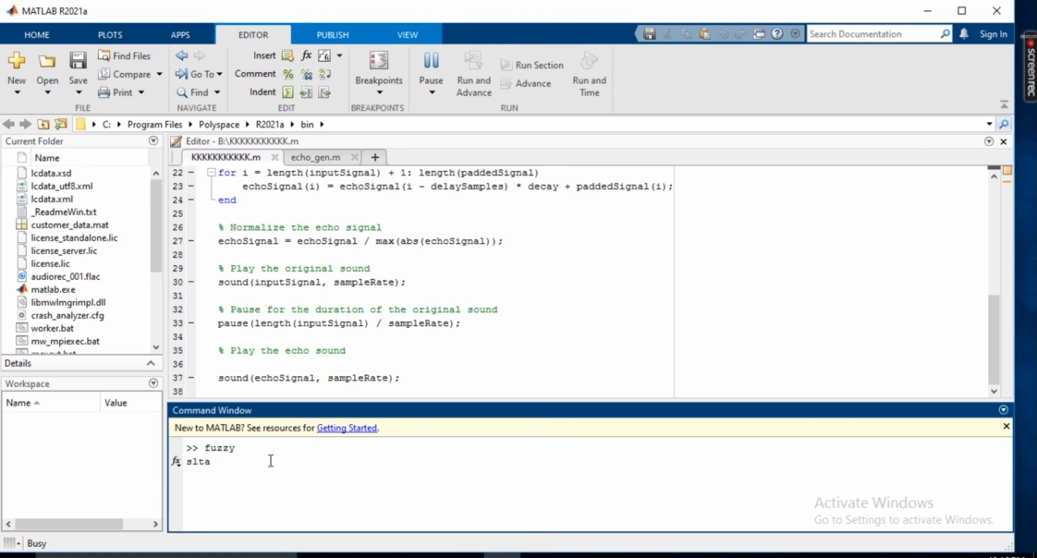
type("nk")
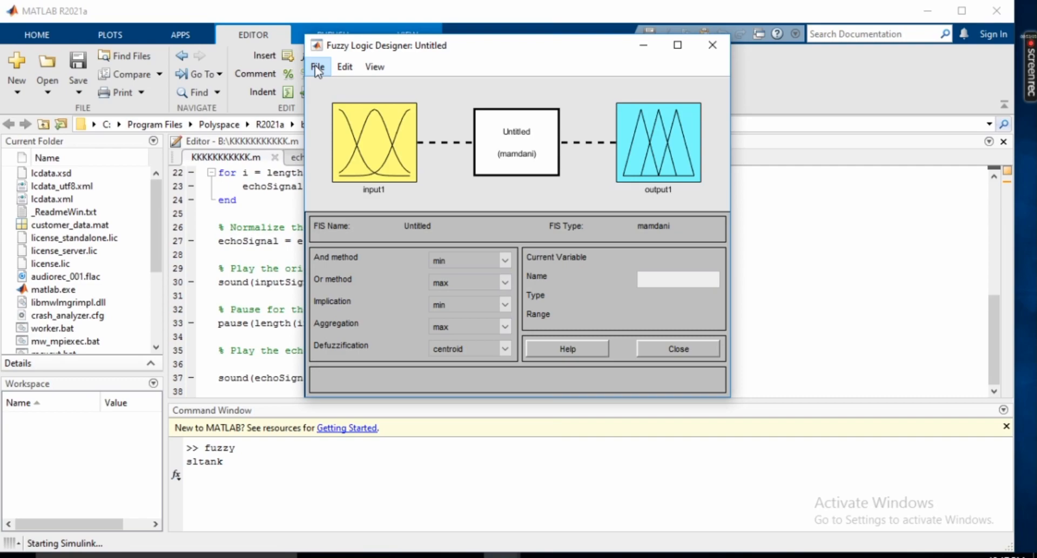
- Dismiss the Word save prompt with No while the sltank Simulink window loads
left_click(318, 65)
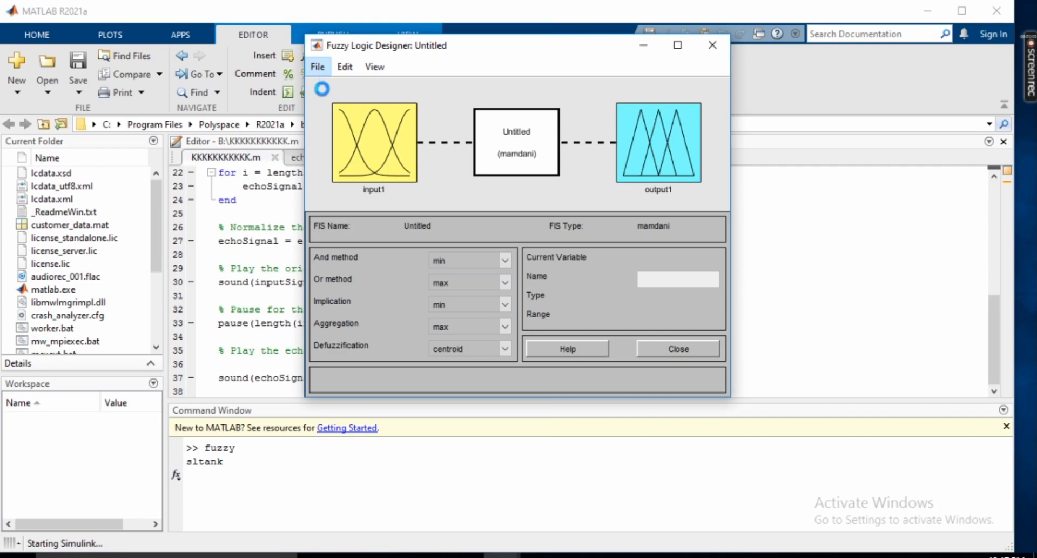
mouse_move(352, 120)
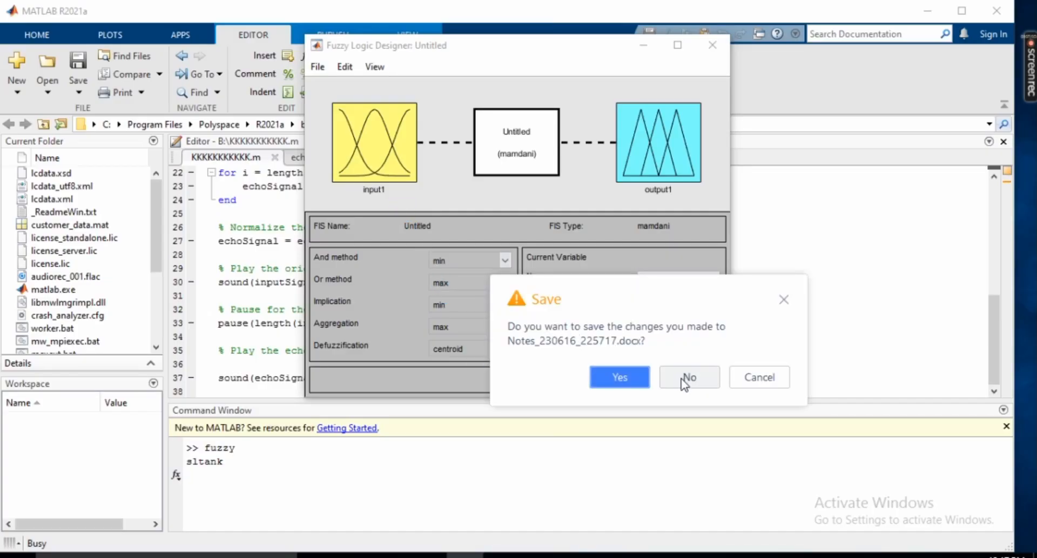
left_click(690, 376)
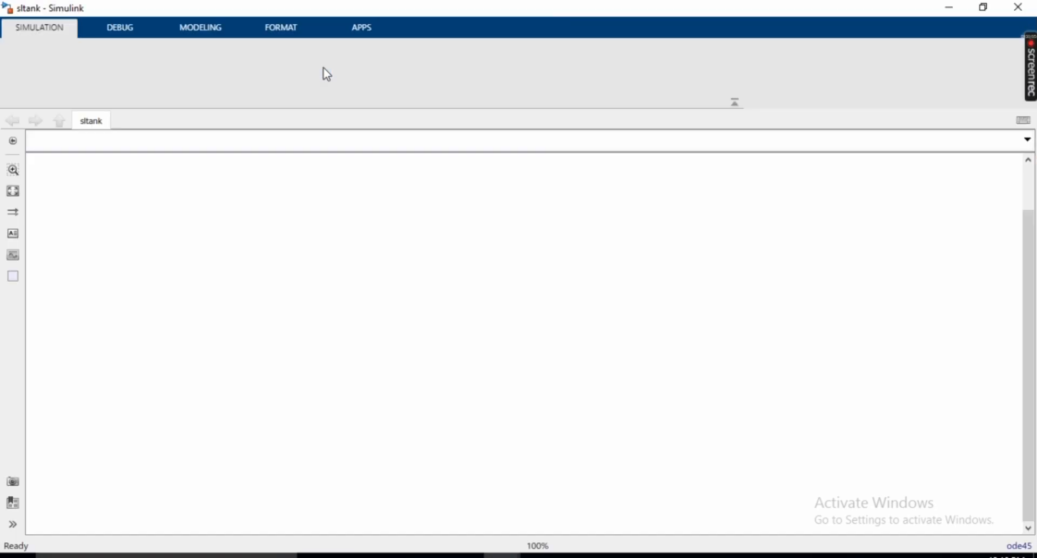
- Return to the Fuzzy Logic Designer and show its File menu for importing
left_click(39, 27)
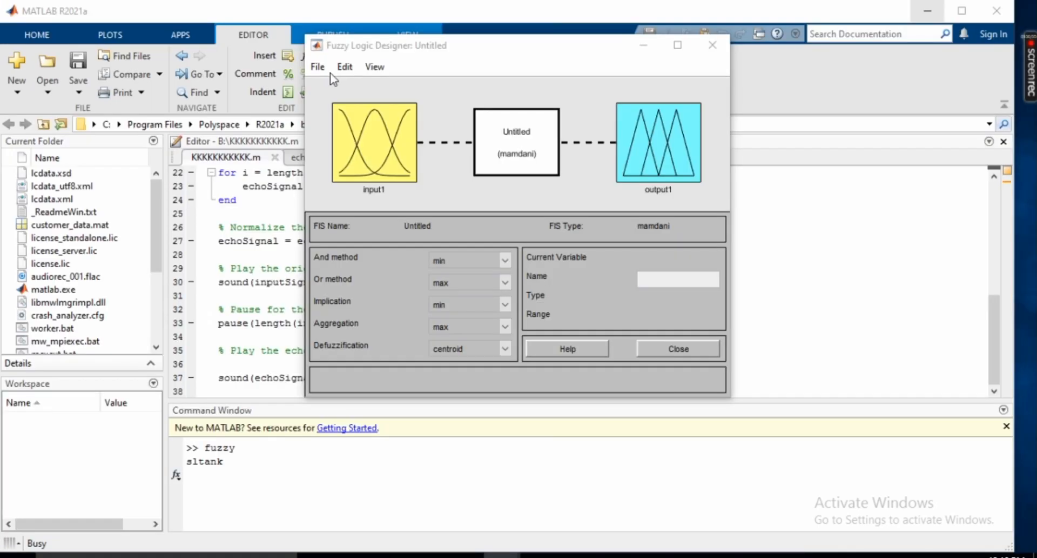
left_click(317, 66)
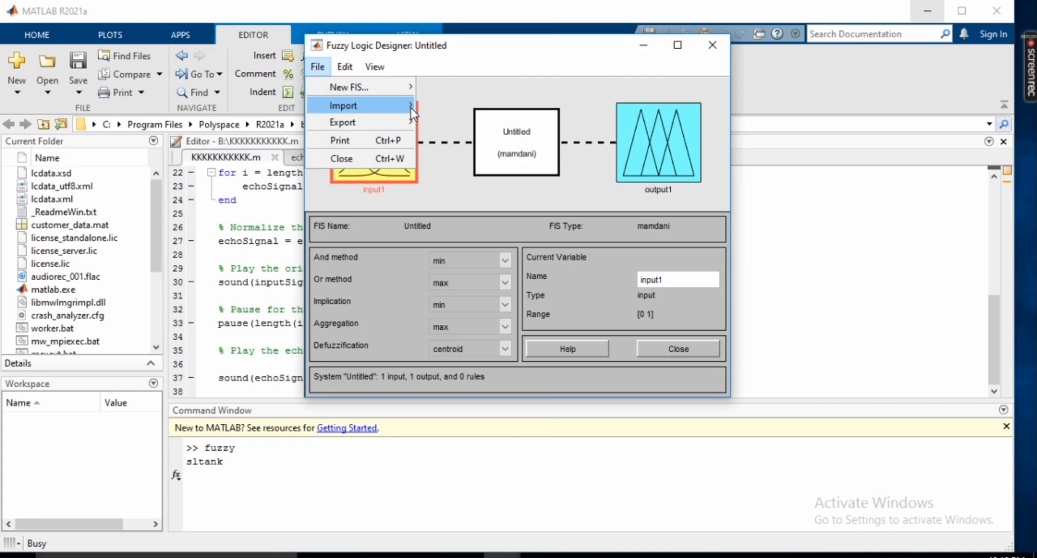
- Import water_level_tank_system33.fis from the New Volume (B:) drive
left_click(343, 105)
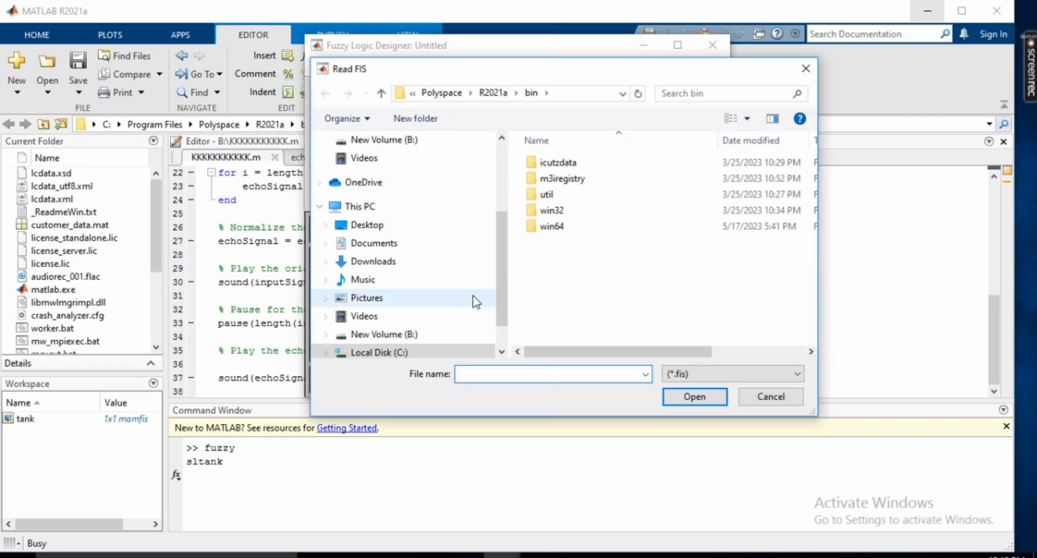
left_click(385, 334)
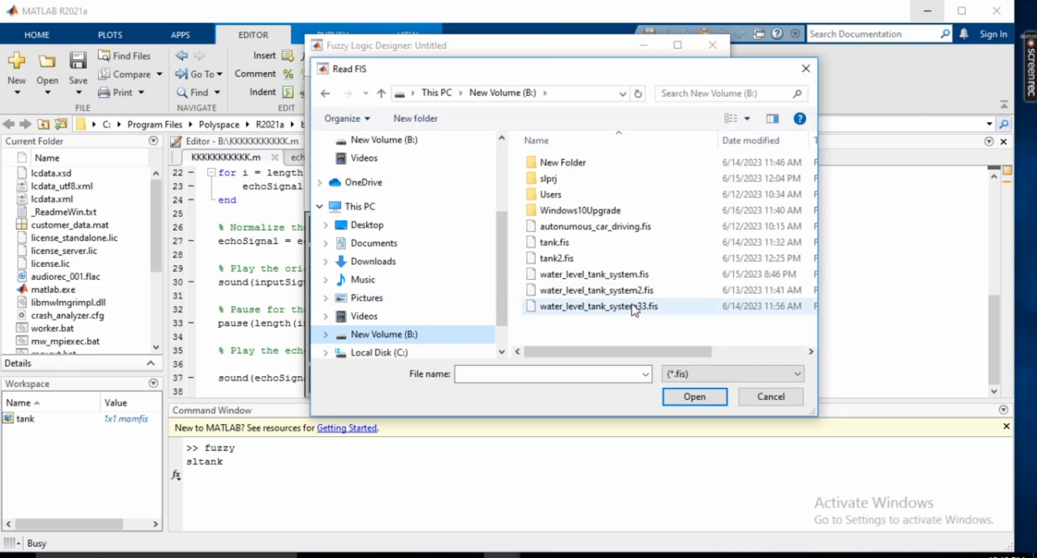
left_click(601, 306)
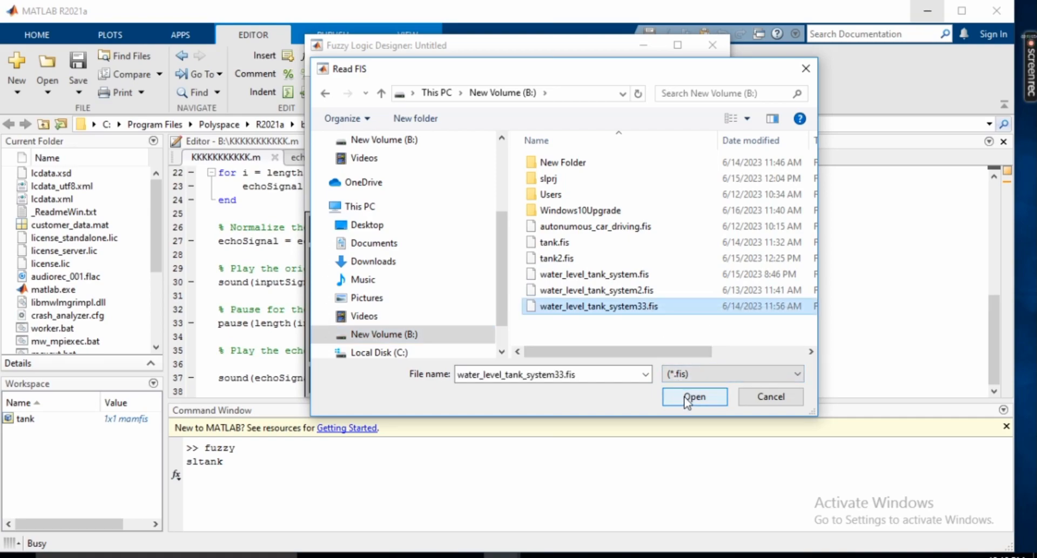
left_click(694, 396)
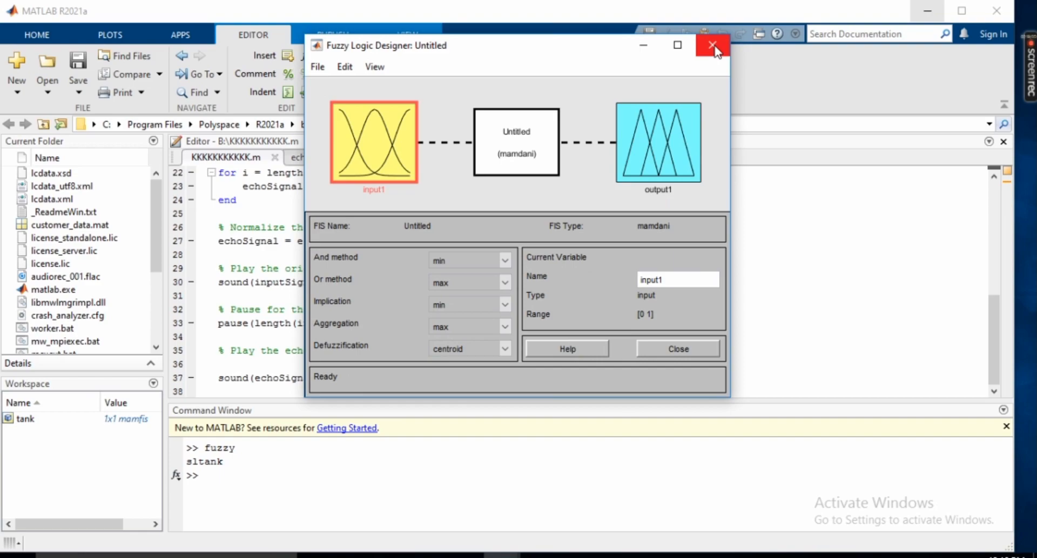
- Close the untitled fuzzy system without saving changes
left_click(712, 45)
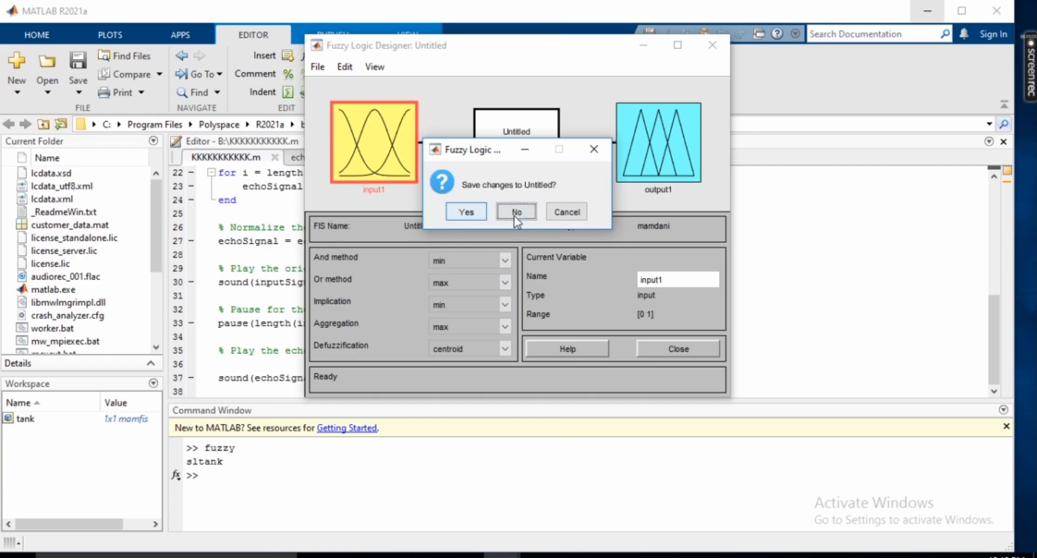
left_click(465, 211)
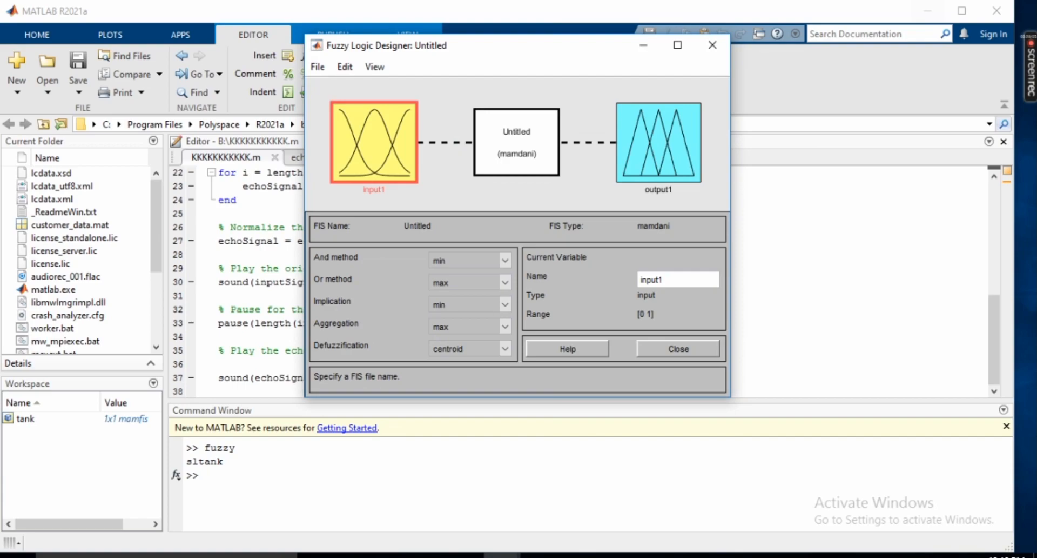
mouse_move(562, 191)
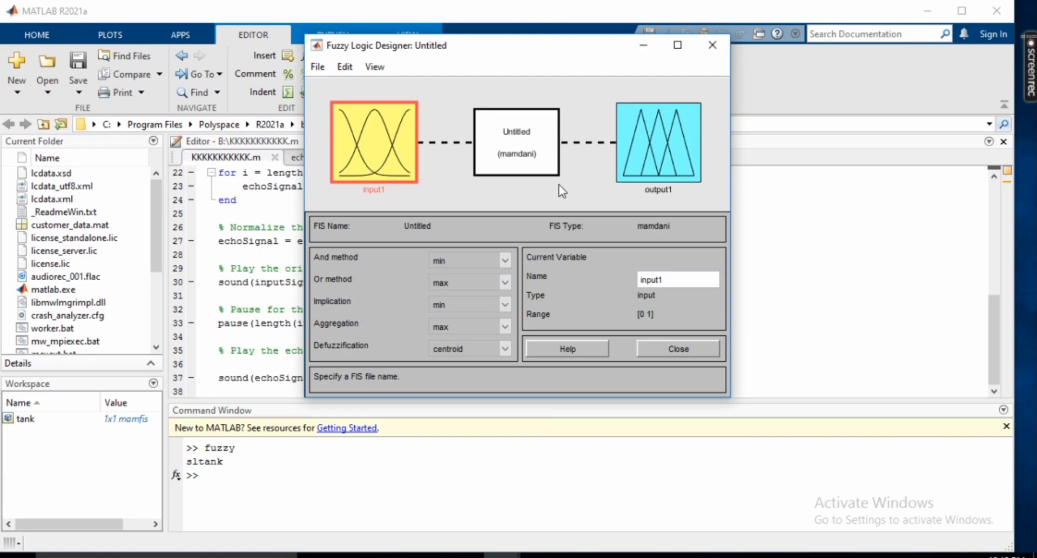
left_click(713, 44)
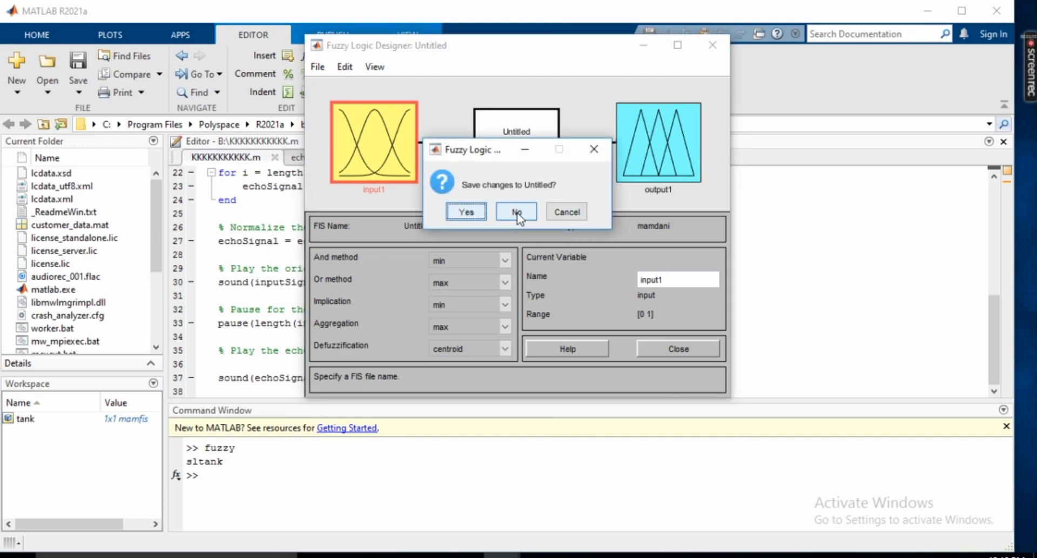
left_click(517, 211)
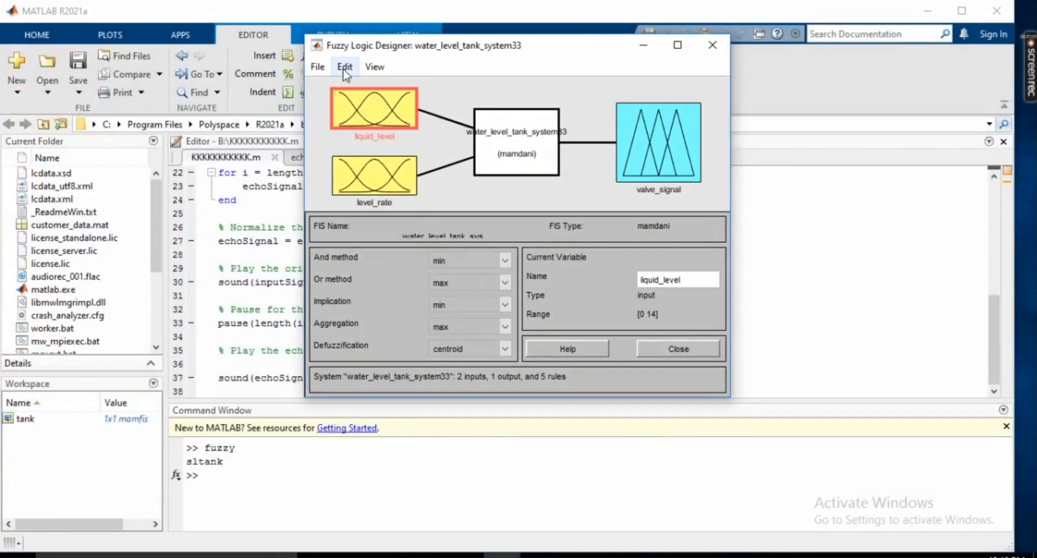
- Export the system to the workspace as variable water_level_tank_system33
left_click(318, 66)
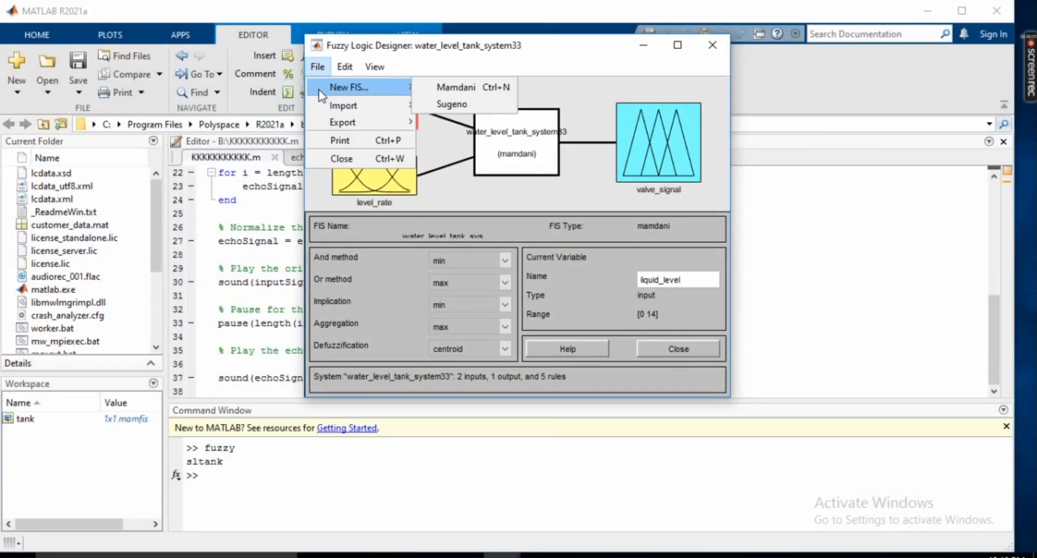
mouse_move(342, 122)
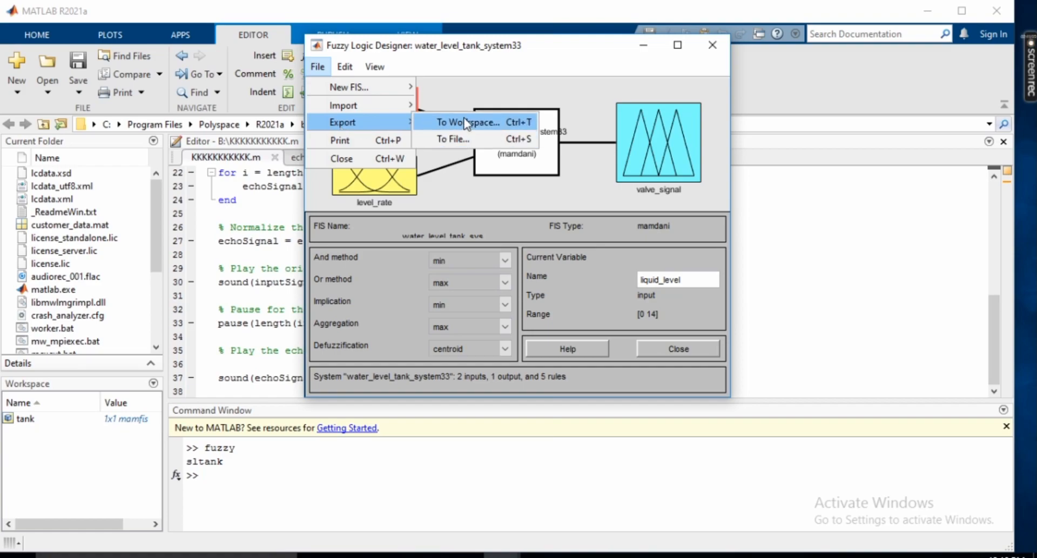
left_click(465, 122)
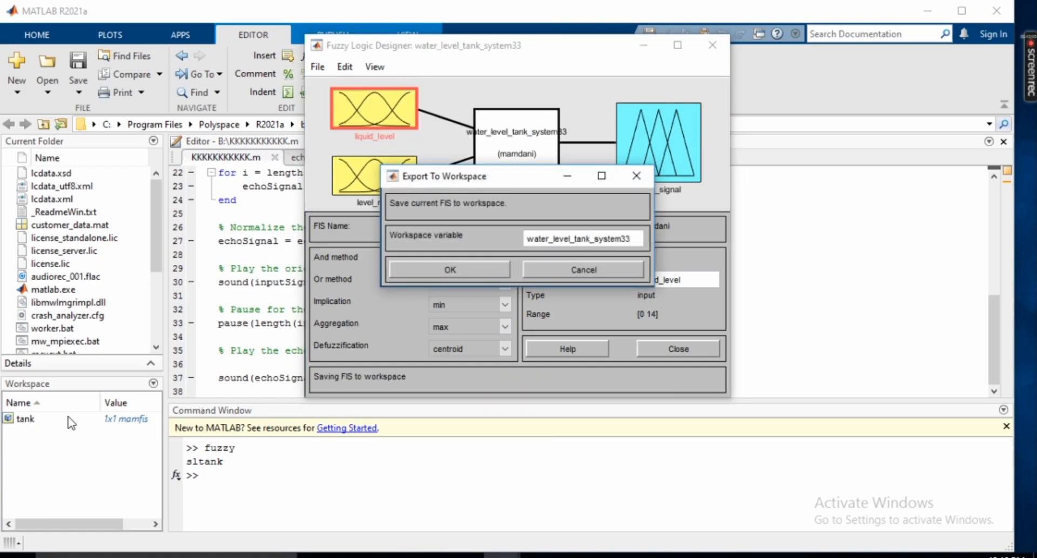
mouse_move(482, 254)
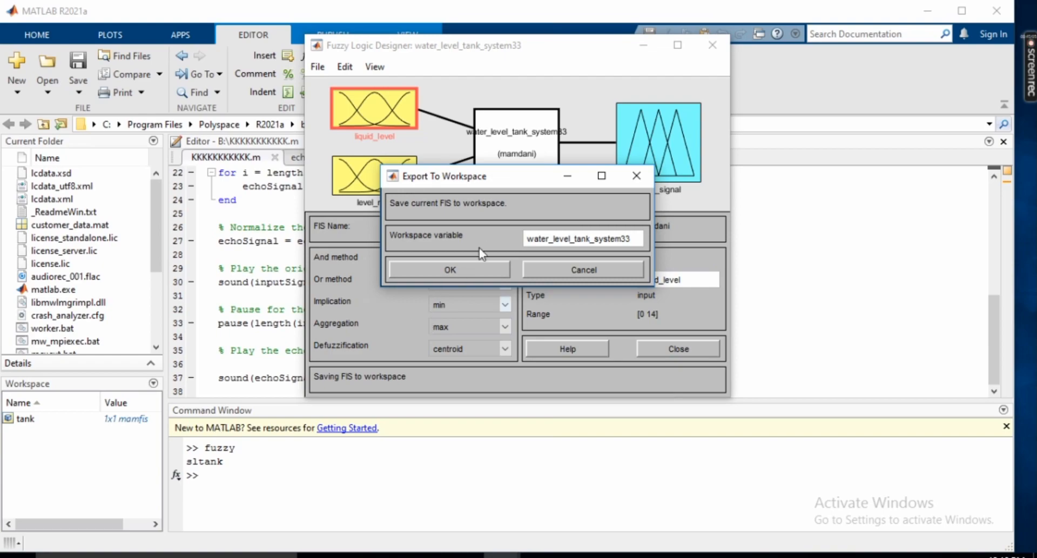
left_click(450, 269)
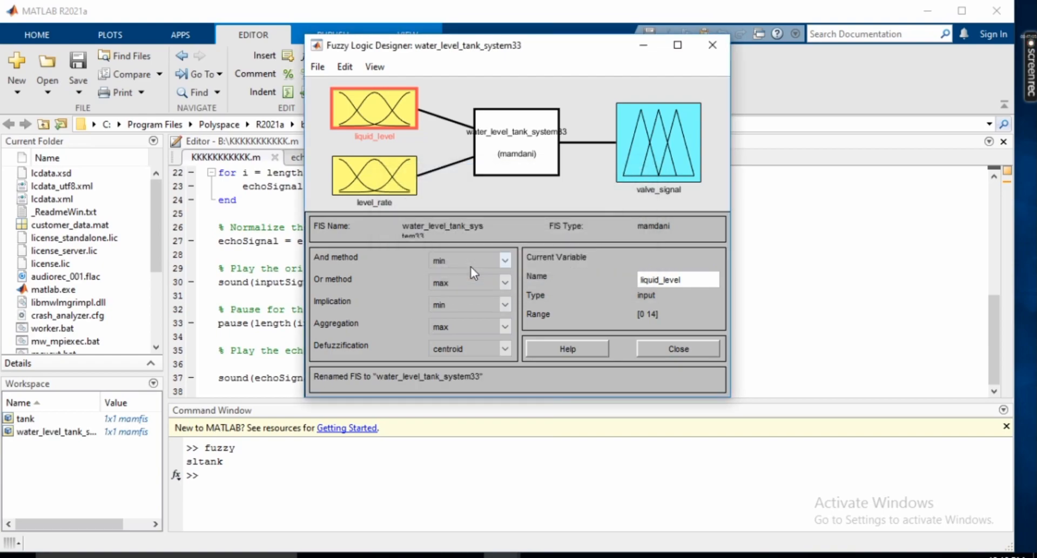
mouse_move(605, 168)
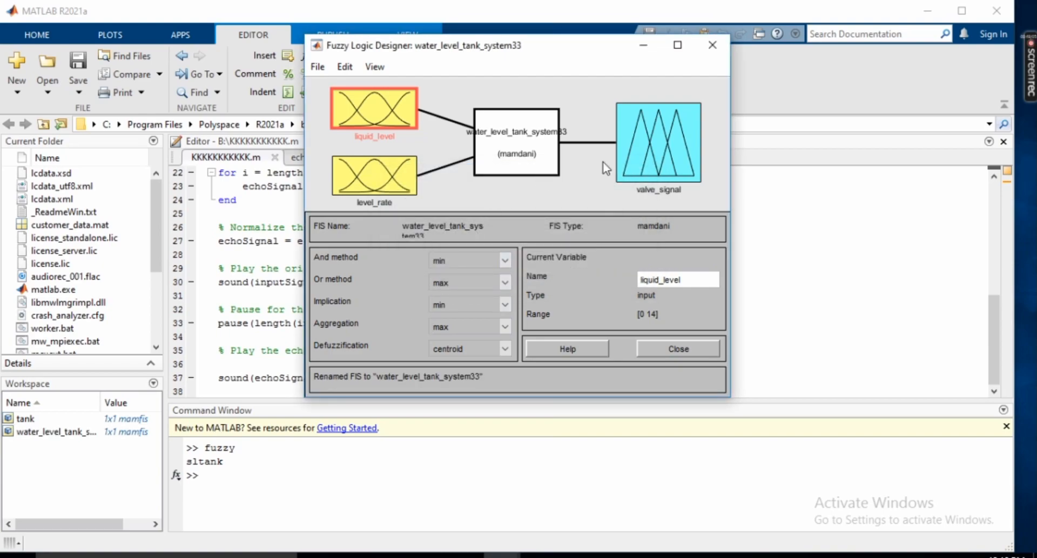
mouse_move(711, 46)
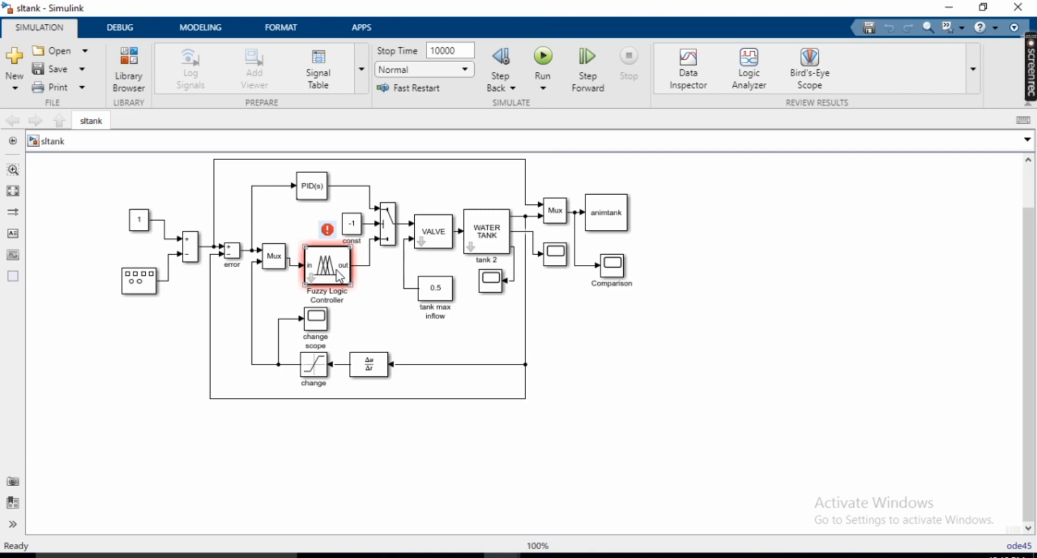
right_click(324, 275)
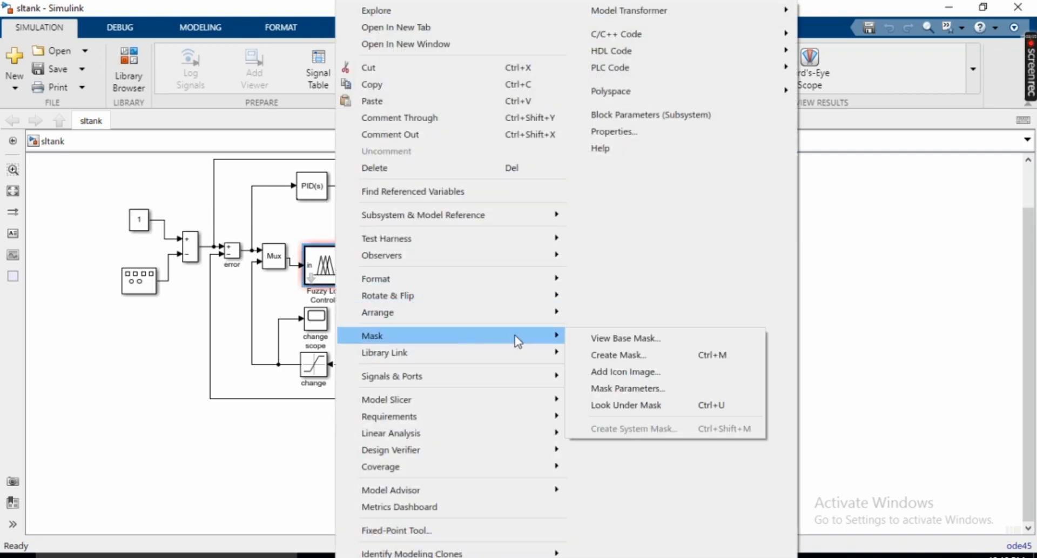
mouse_move(631, 359)
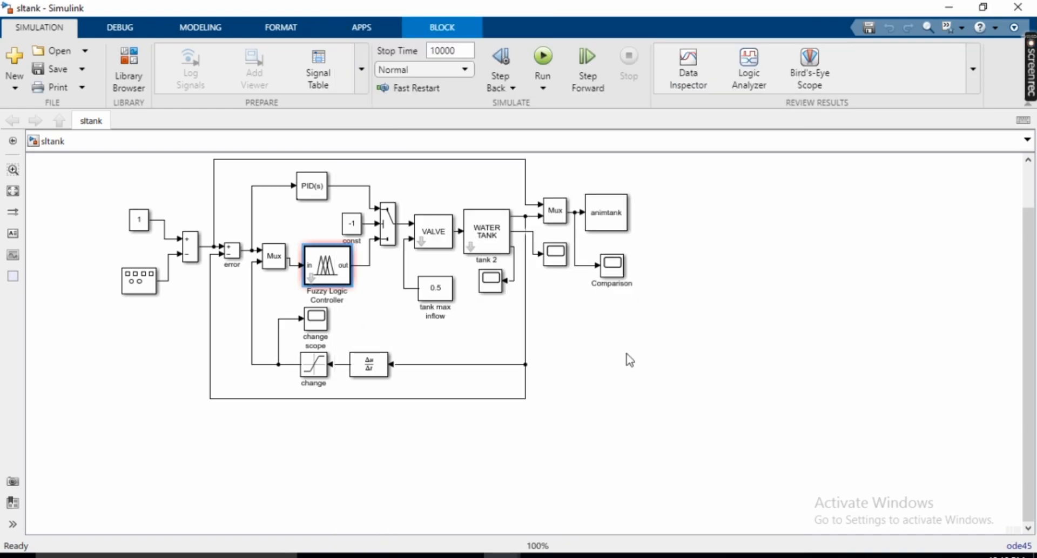
double_click(325, 265)
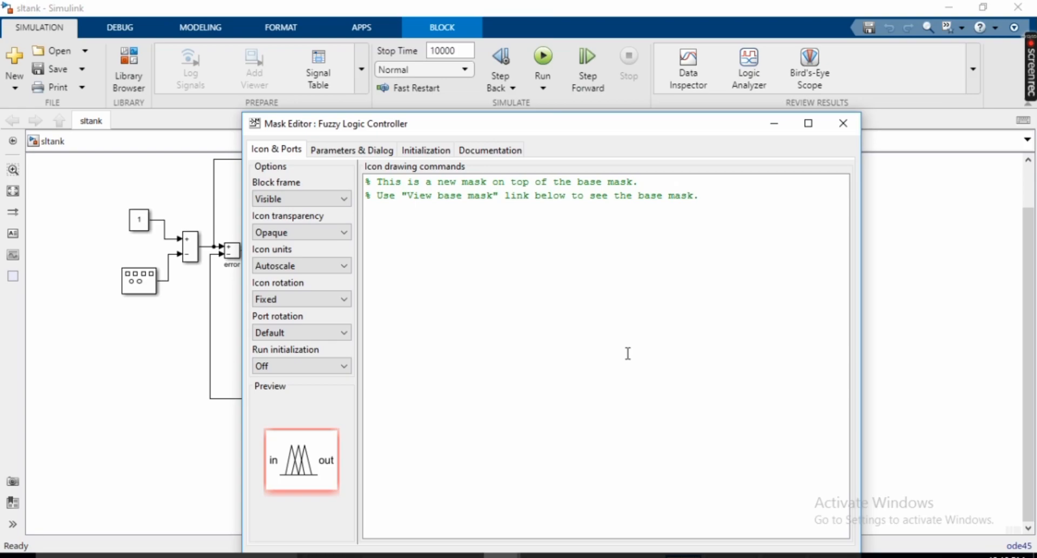
mouse_move(529, 340)
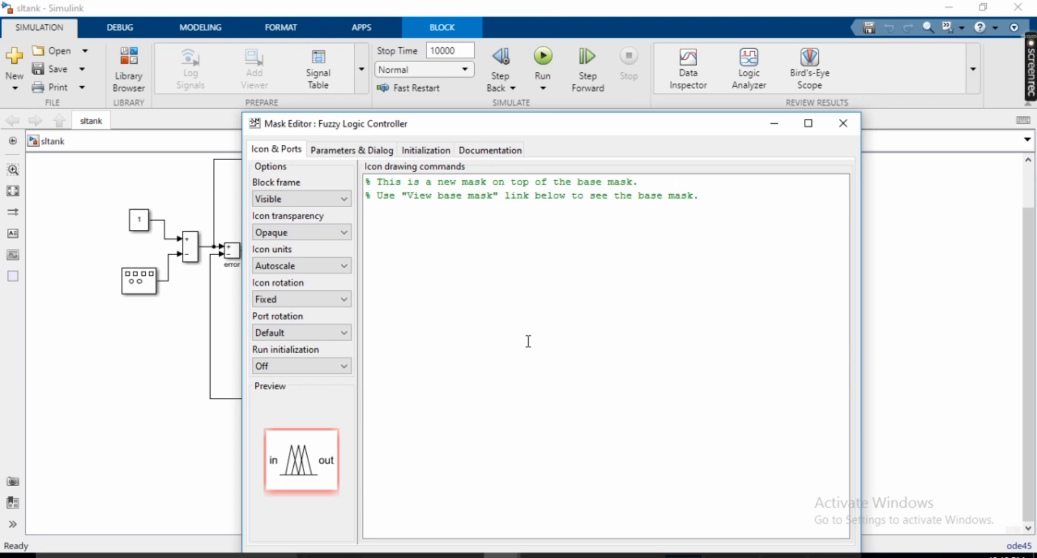
mouse_move(830, 238)
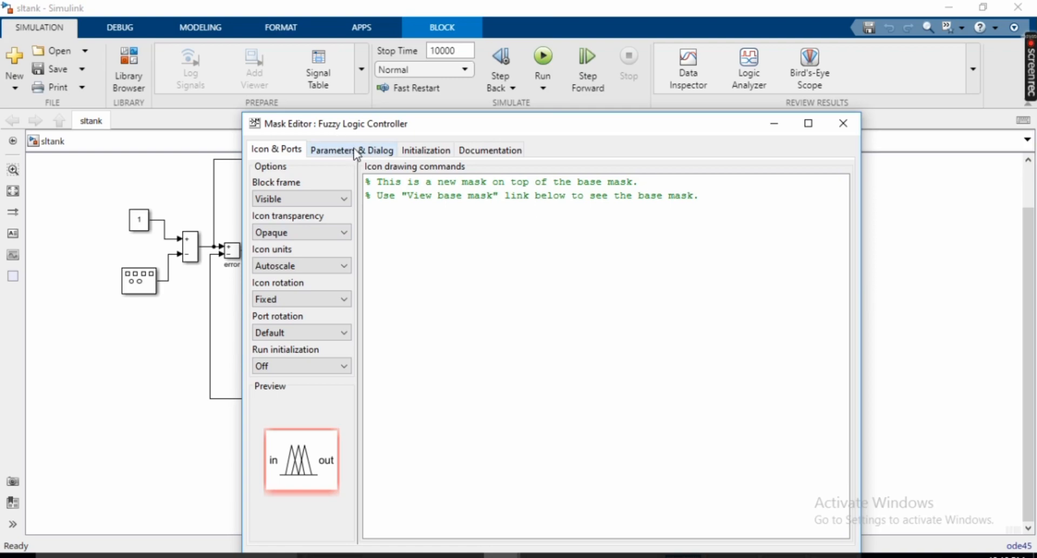
left_click(352, 149)
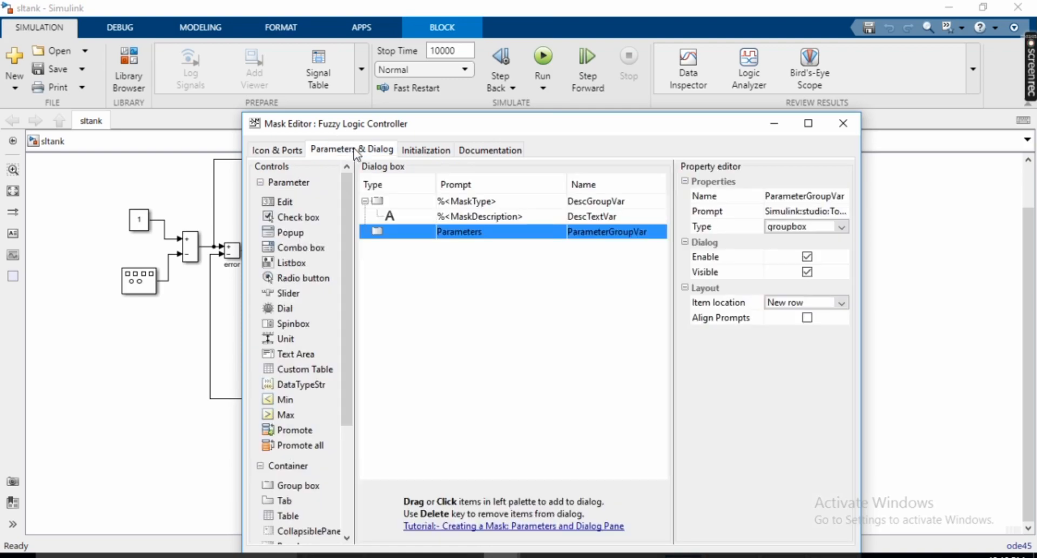
mouse_move(368, 153)
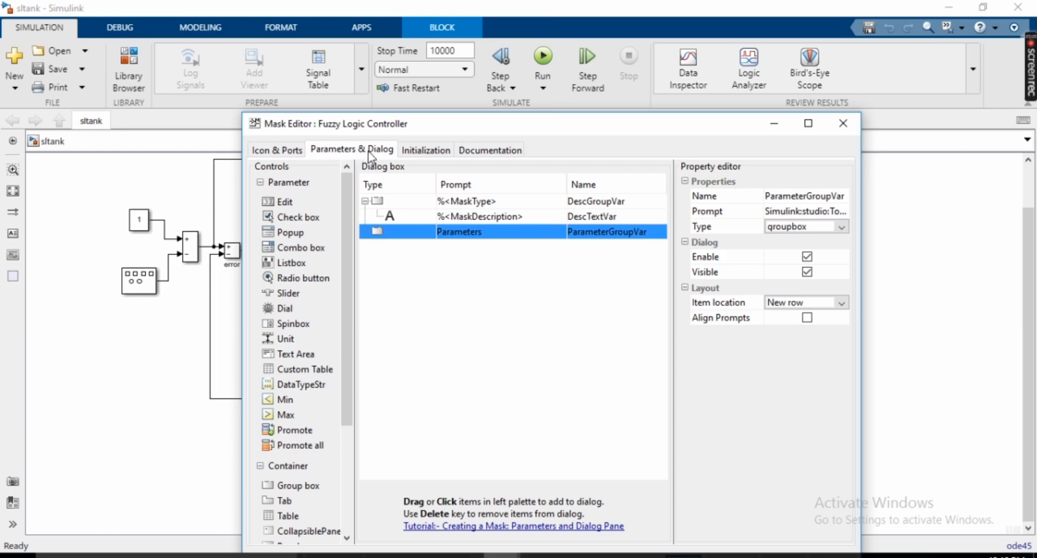
mouse_move(407, 164)
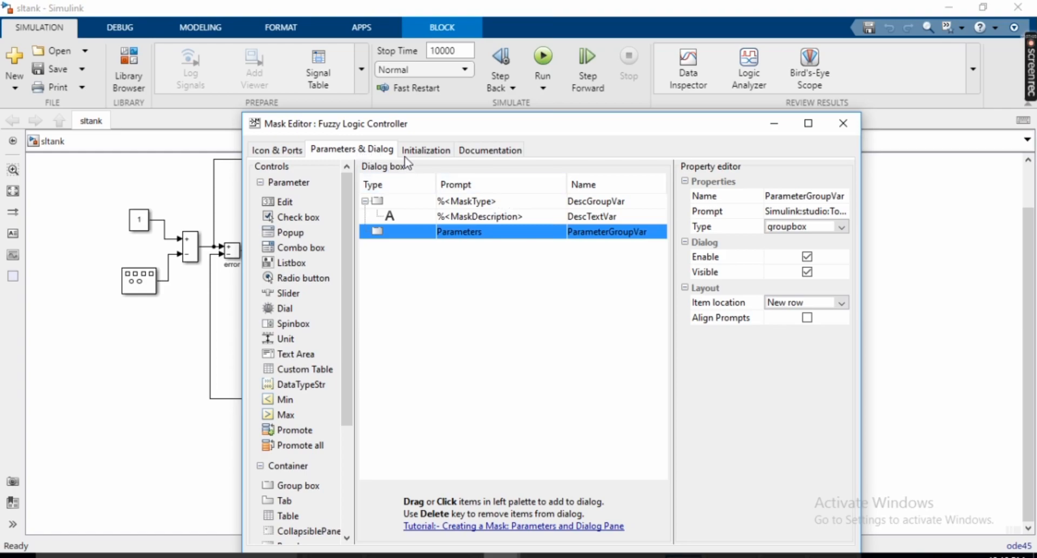
left_click(490, 149)
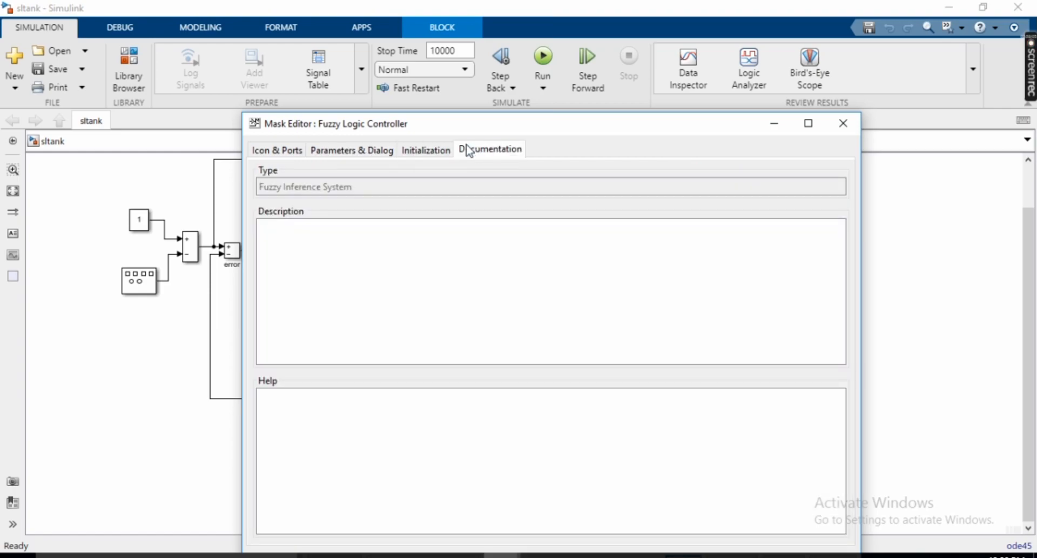
left_click(843, 123)
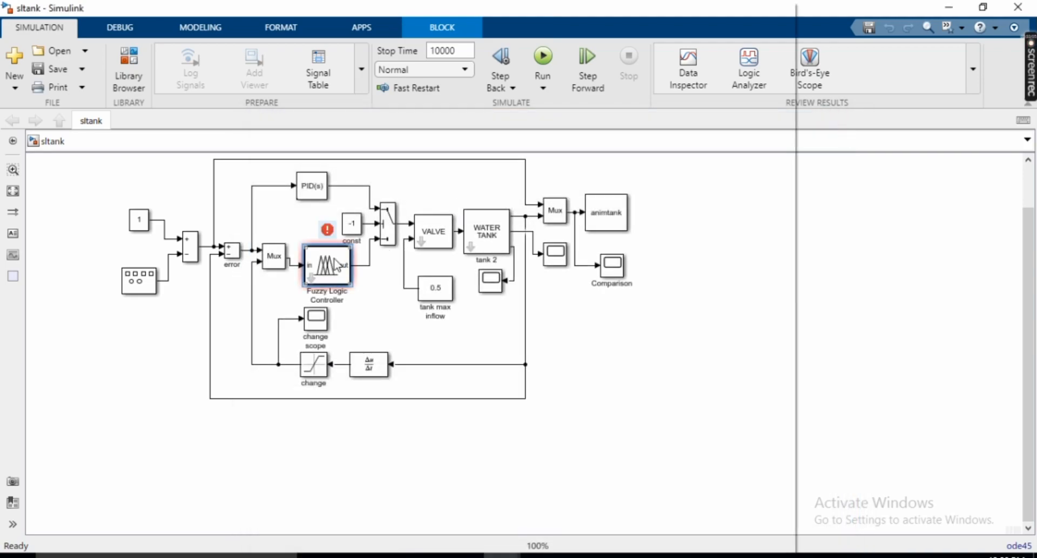
right_click(327, 264)
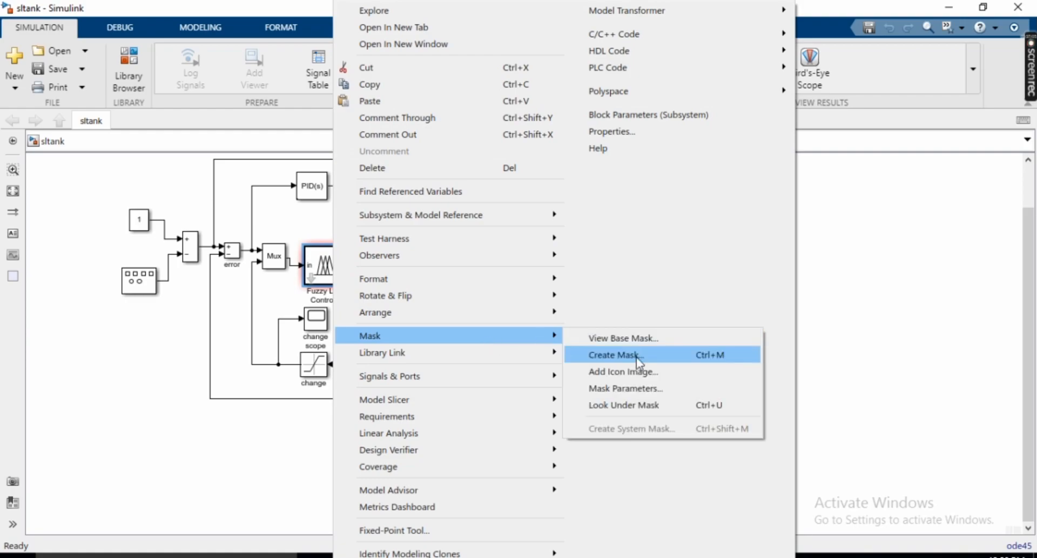
mouse_move(647, 382)
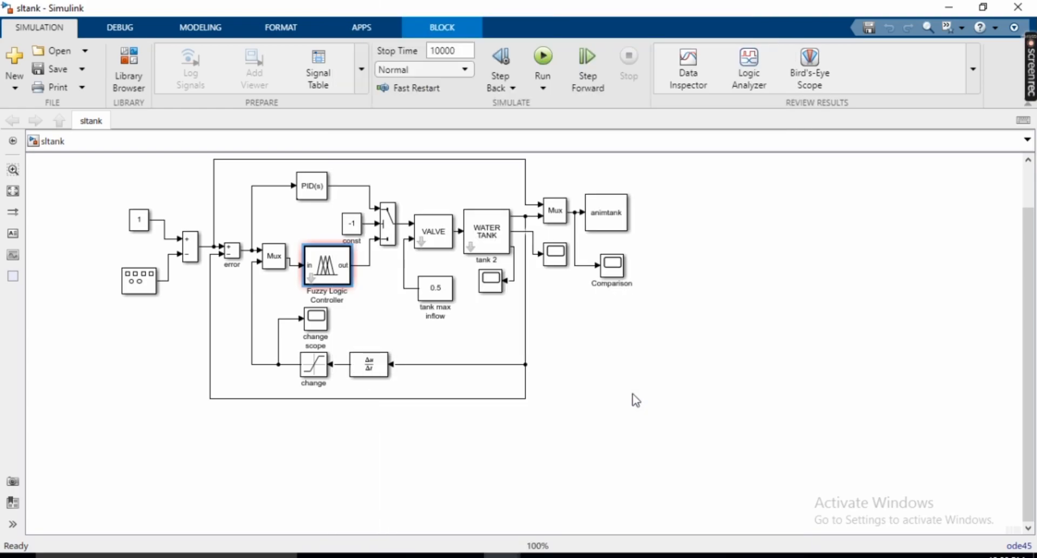
double_click(327, 263)
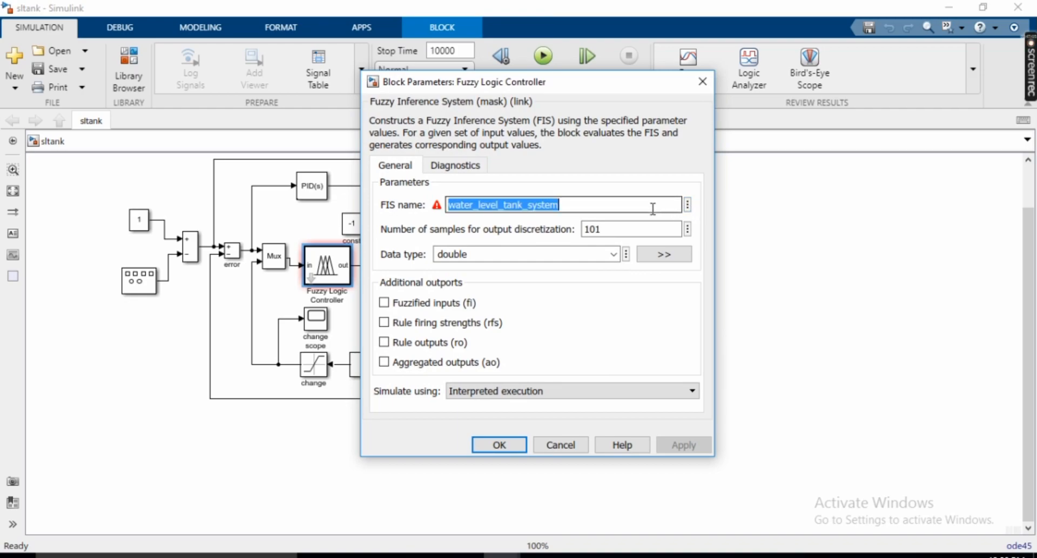
mouse_move(655, 215)
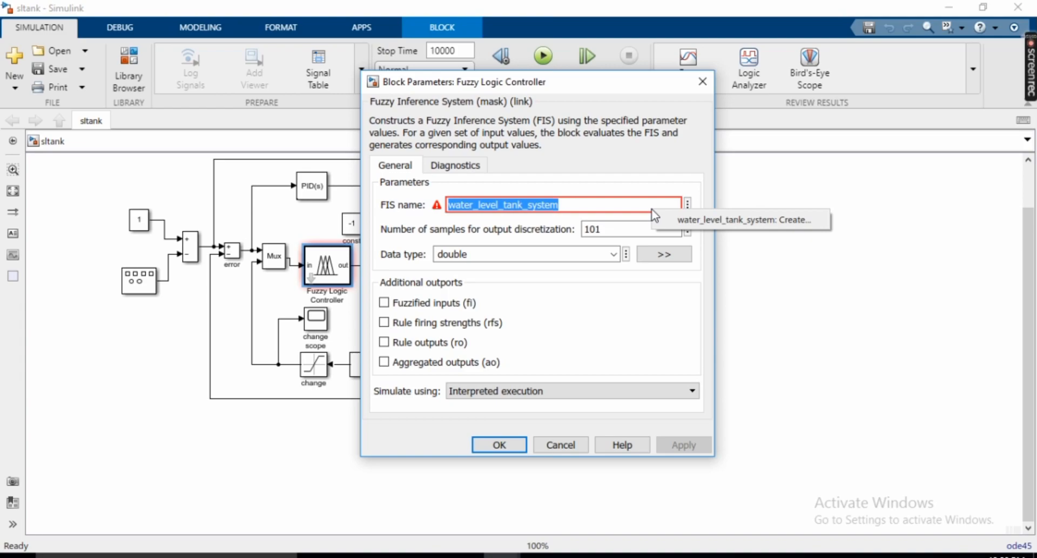
mouse_move(624, 204)
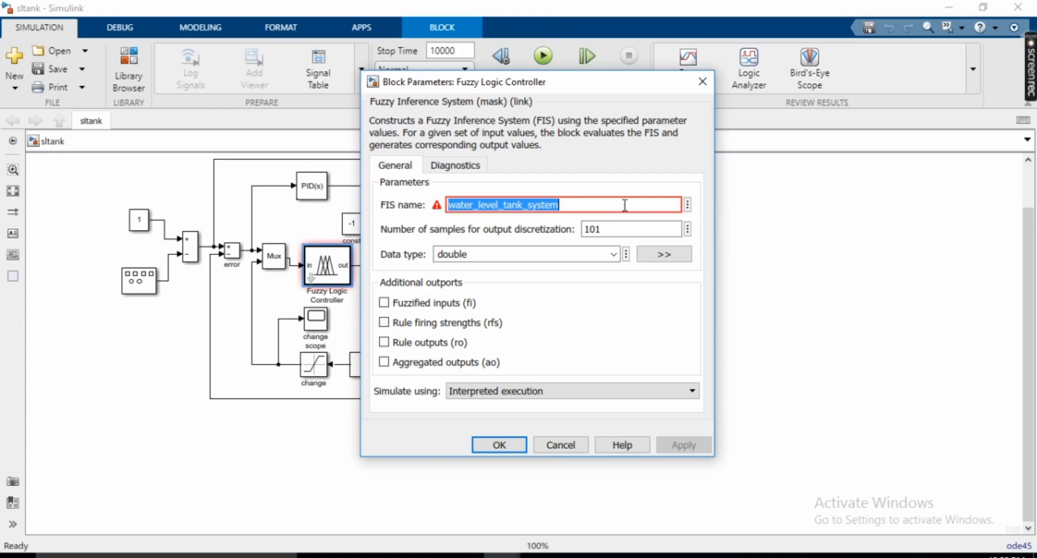
- Set the Fuzzy Logic Controller's FIS name to water_level_tank_system33 and apply it
key("Delete")
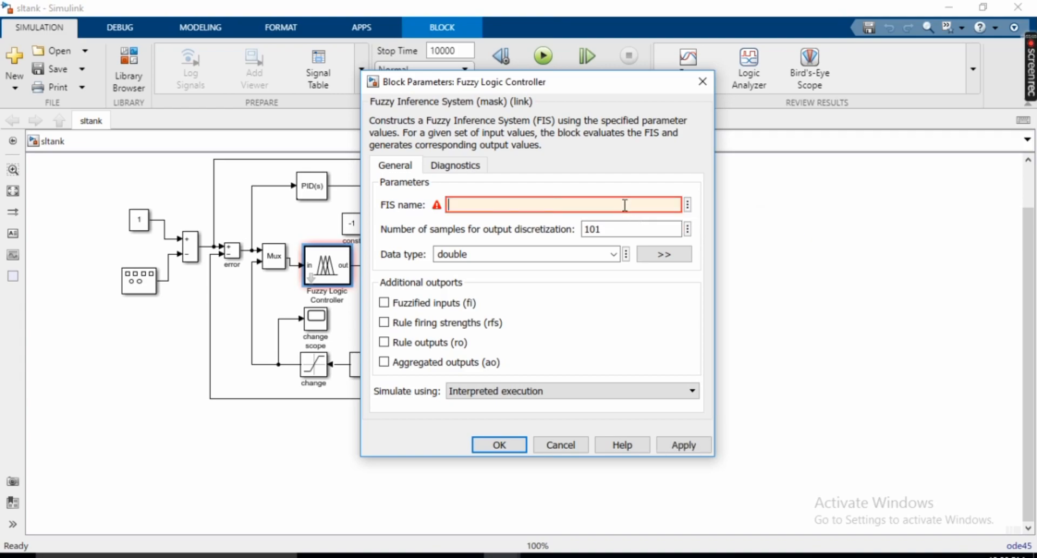
type("water")
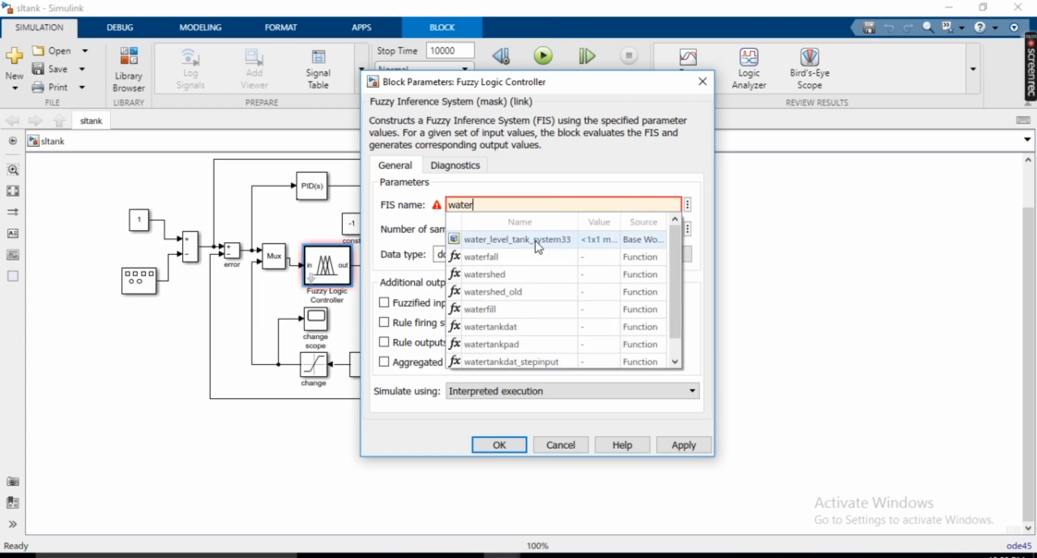
left_click(516, 239)
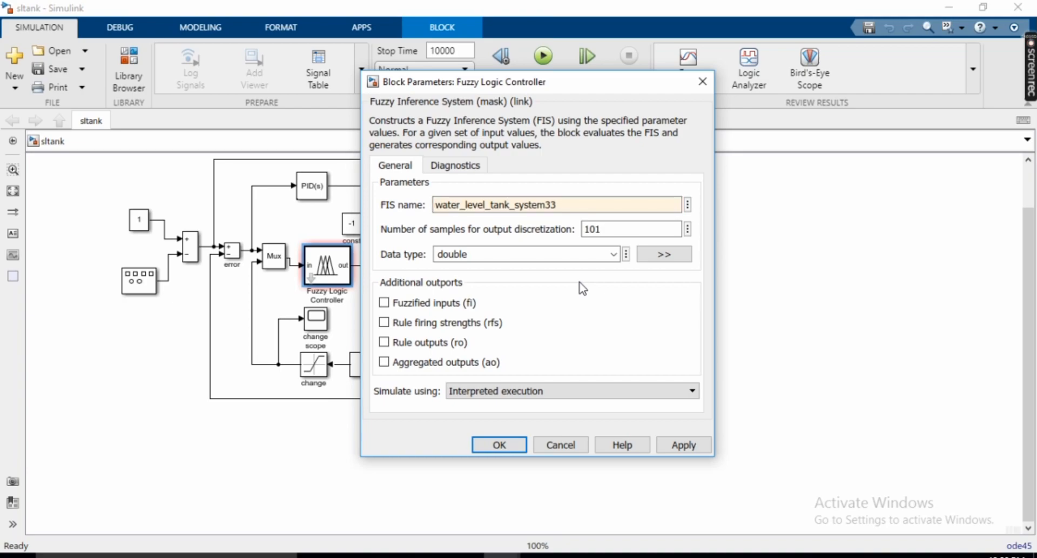
mouse_move(609, 322)
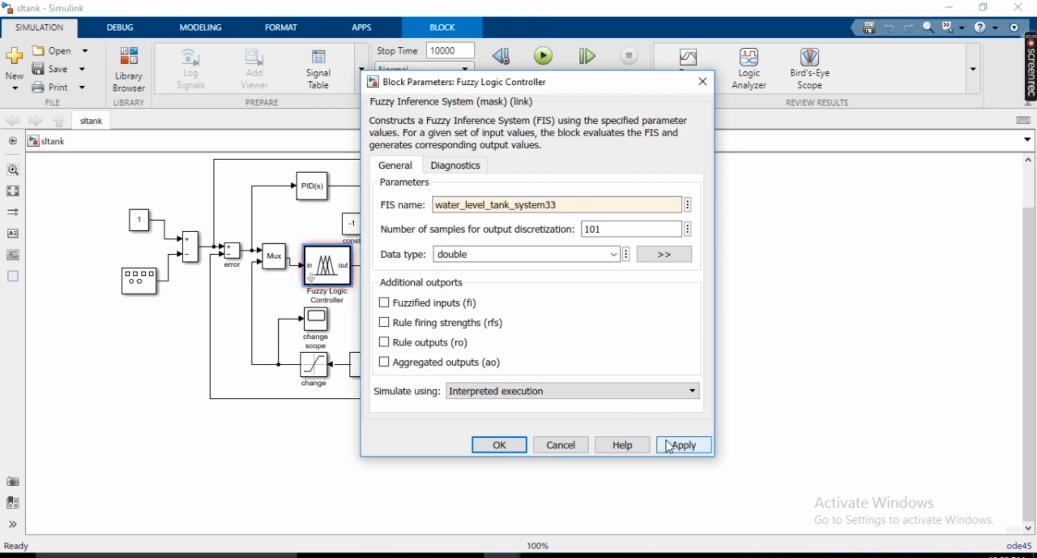
left_click(684, 444)
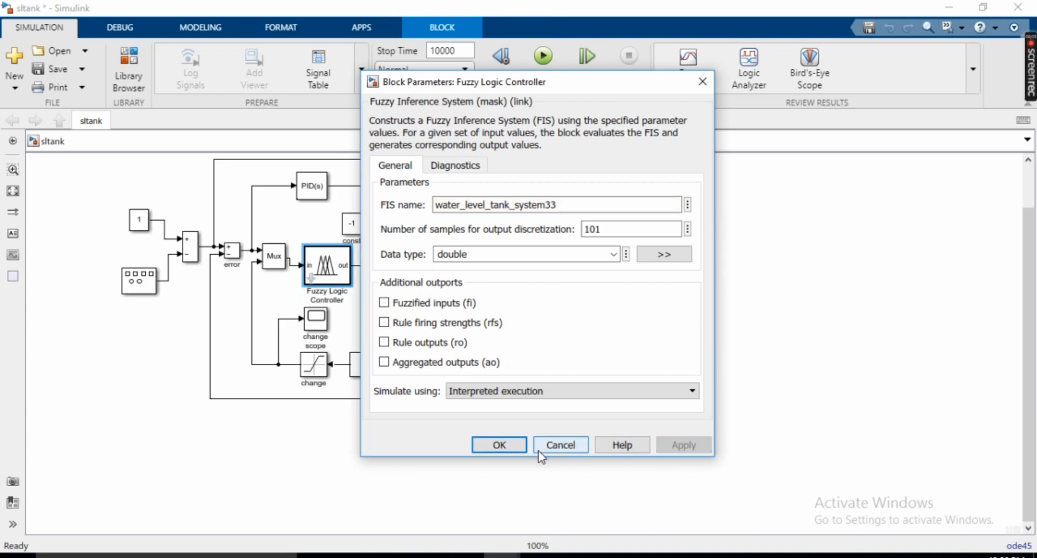
left_click(560, 444)
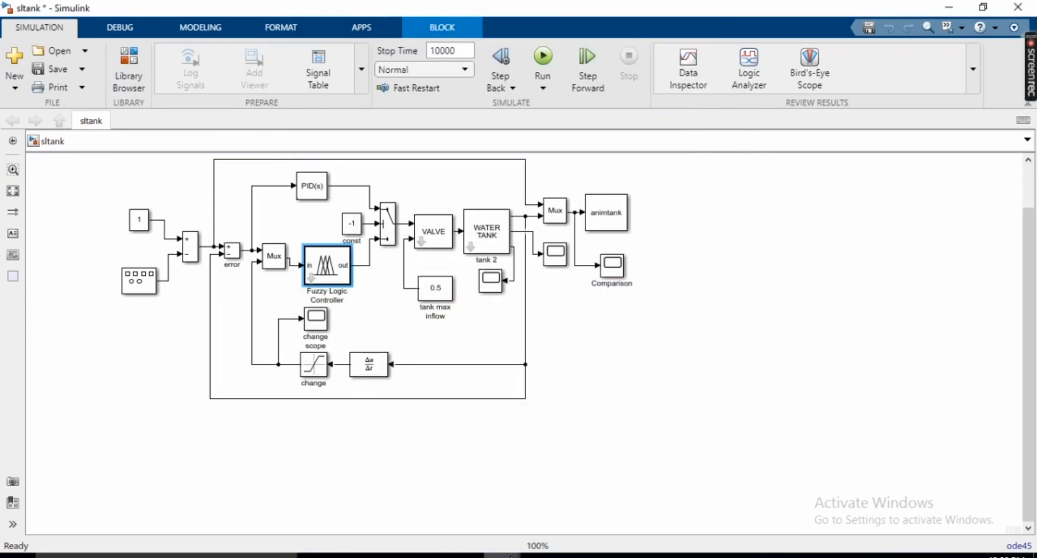
- Show the controller's Rule Viewer and start the sltank simulation
double_click(325, 263)
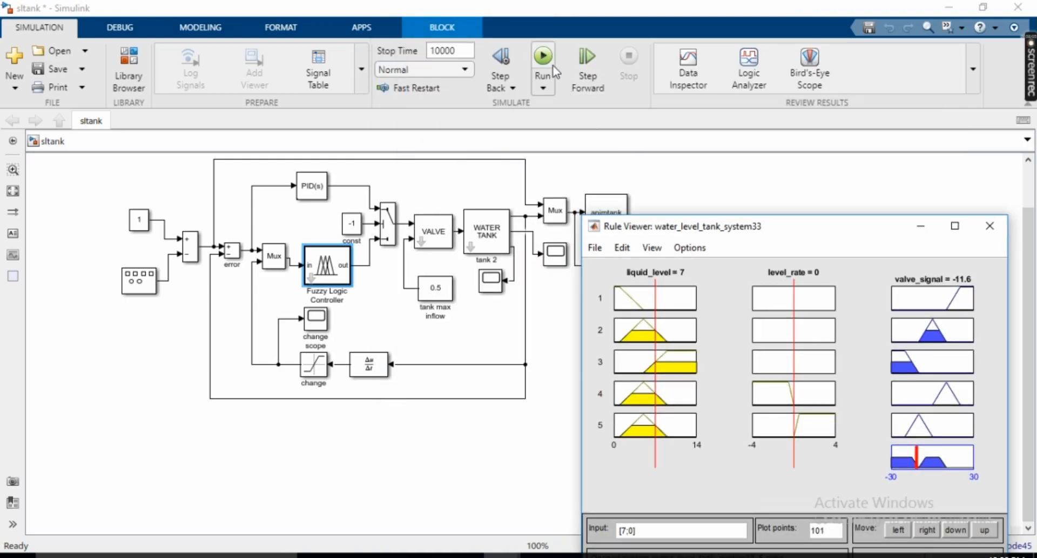
left_click(989, 225)
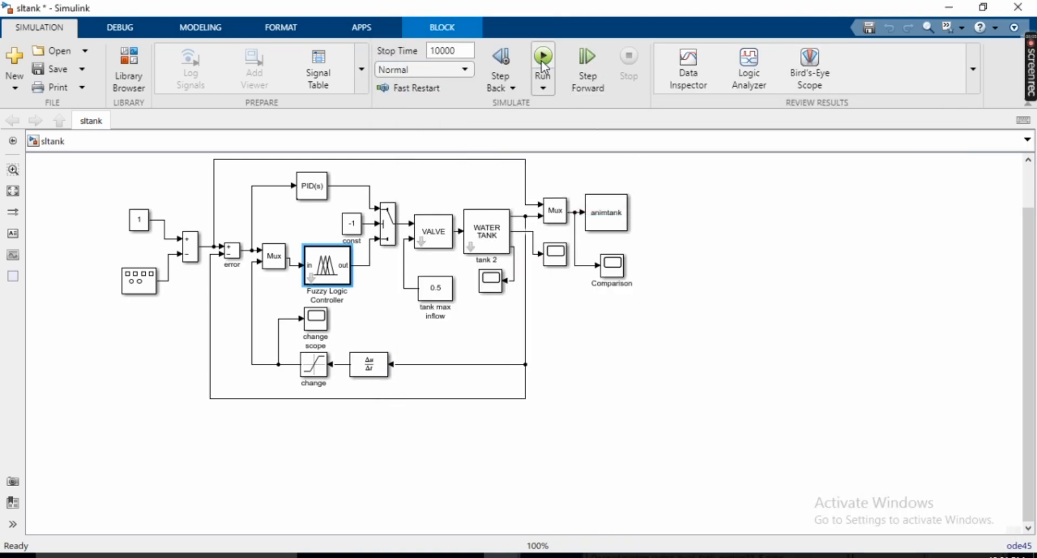
left_click(542, 57)
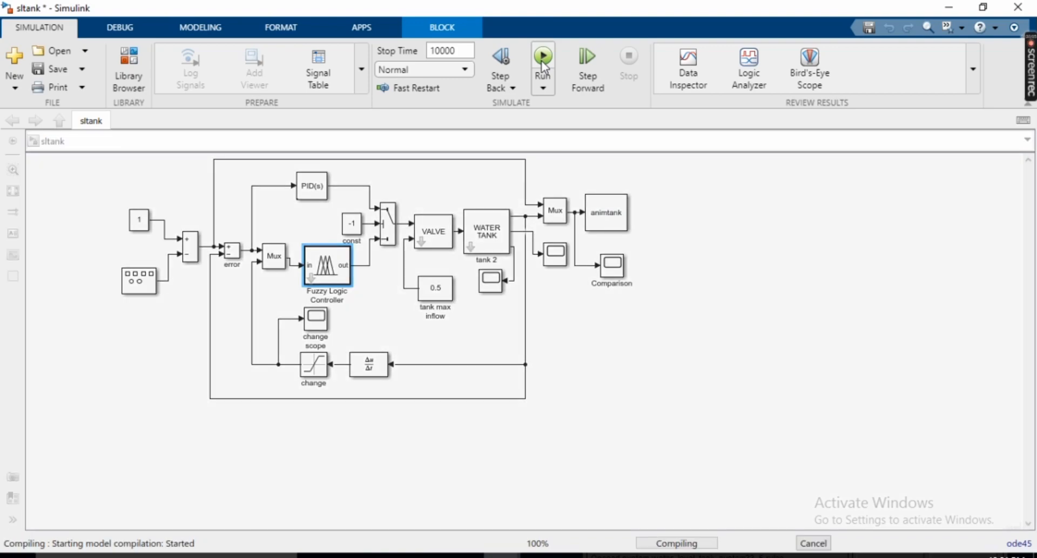
left_click(542, 55)
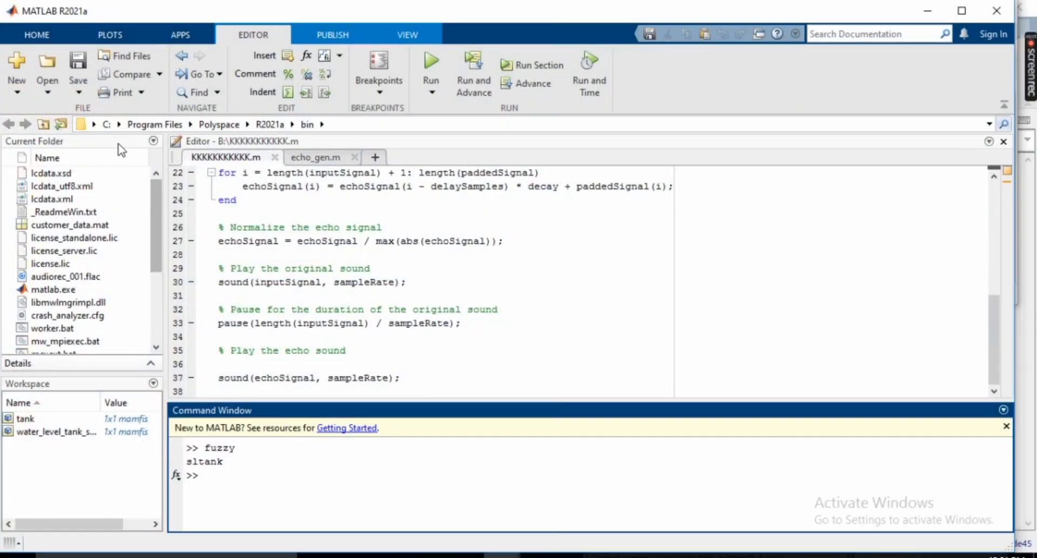
- Make drive B: the current folder and close the Diagnostic Viewer
left_click(95, 124)
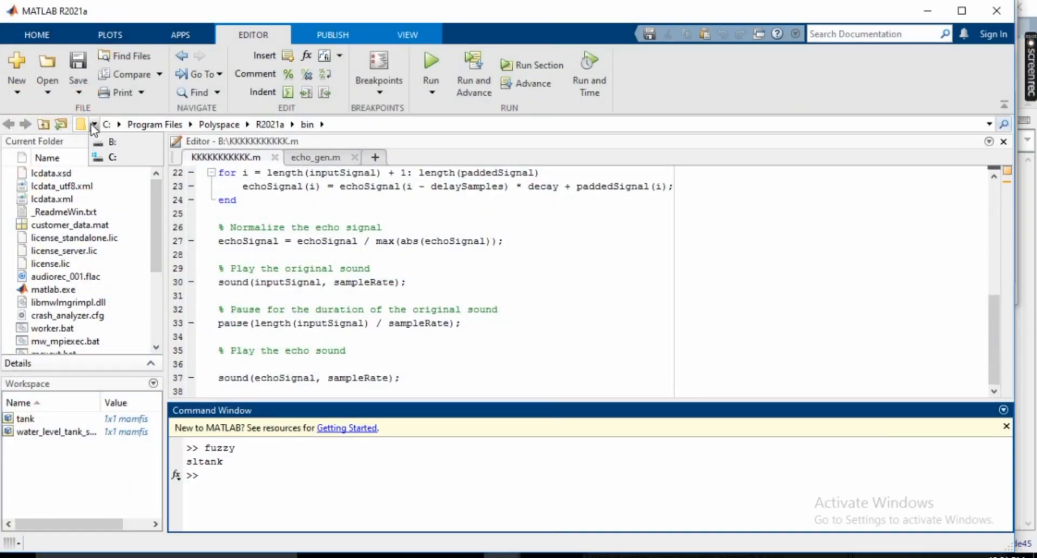
left_click(110, 141)
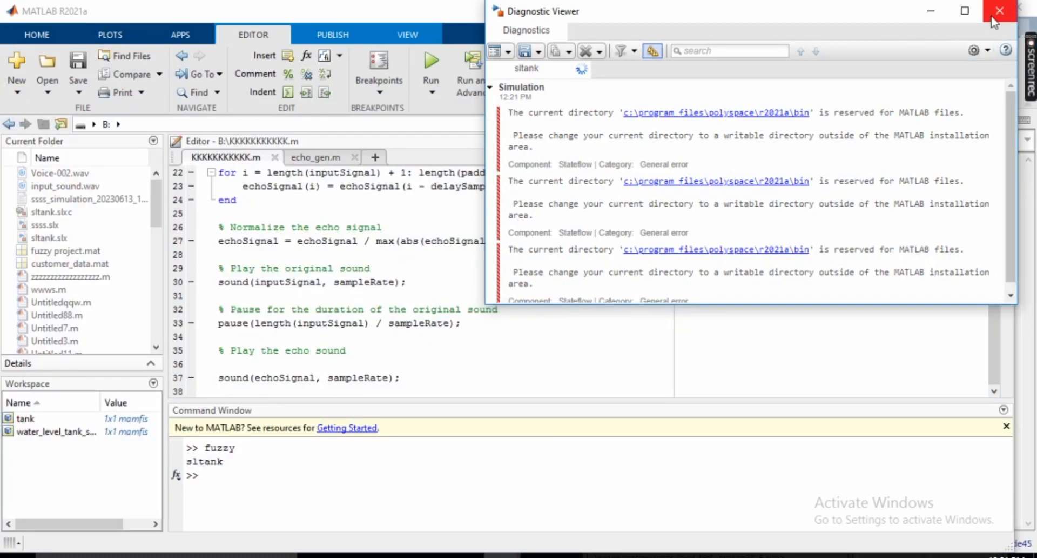
left_click(995, 9)
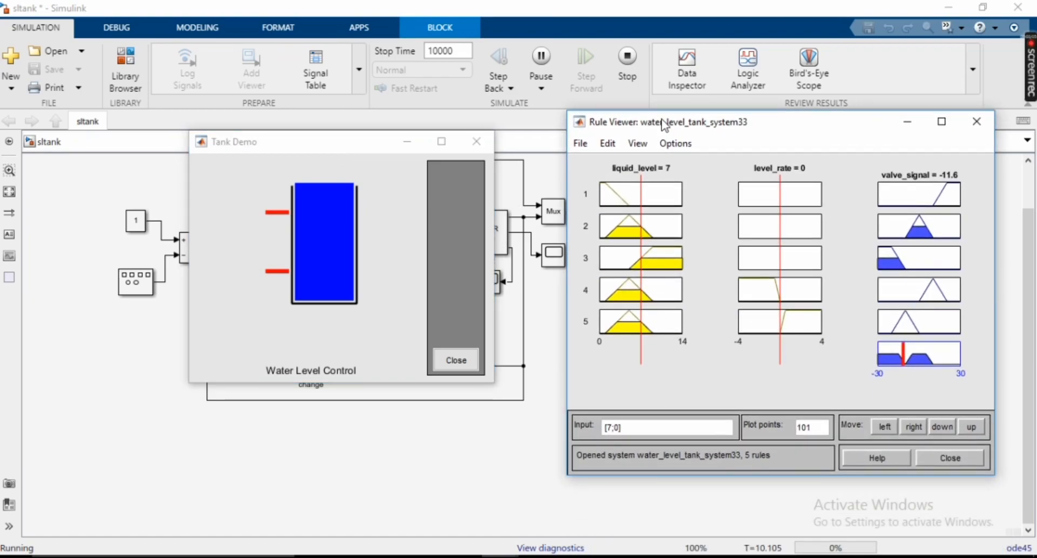
mouse_move(354, 152)
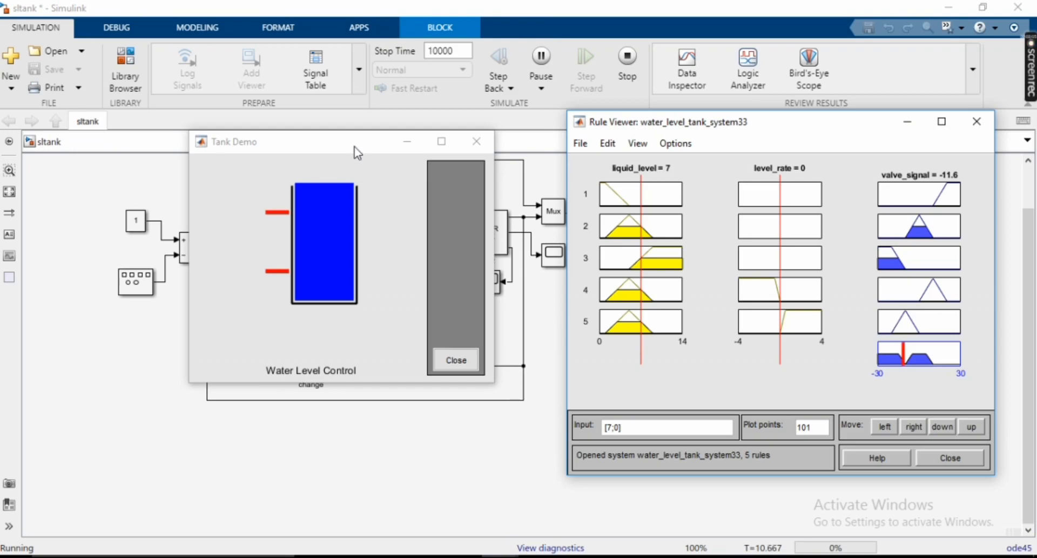
- Move the Tank Demo animation window to watch it alongside the Rule Viewer
left_click_drag(358, 140, 422, 241)
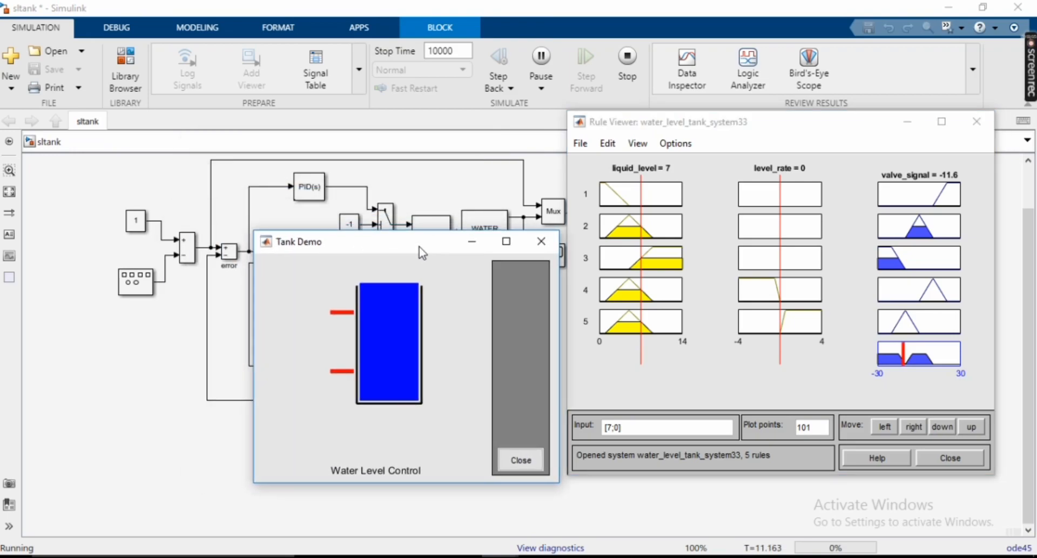
mouse_move(477, 423)
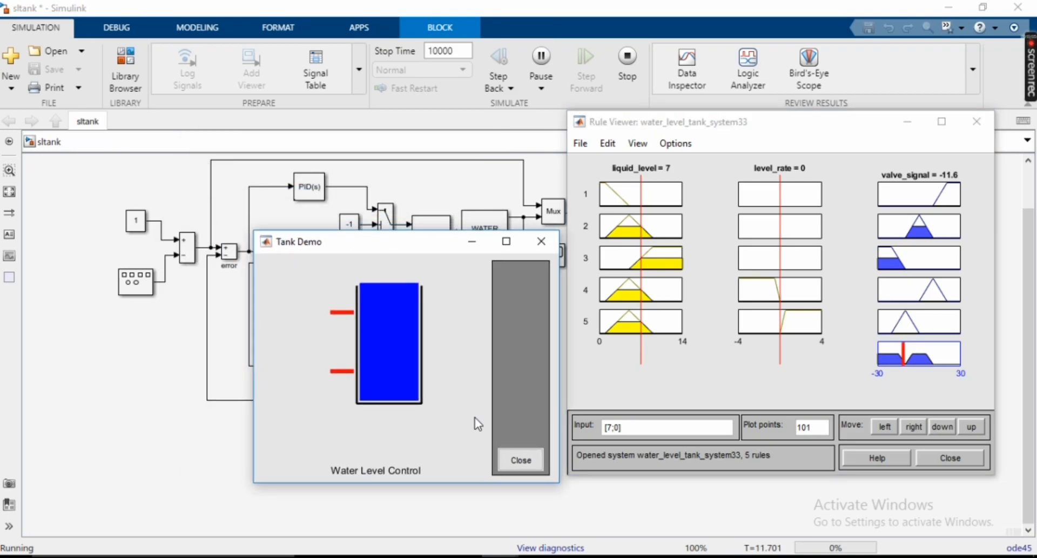
mouse_move(432, 347)
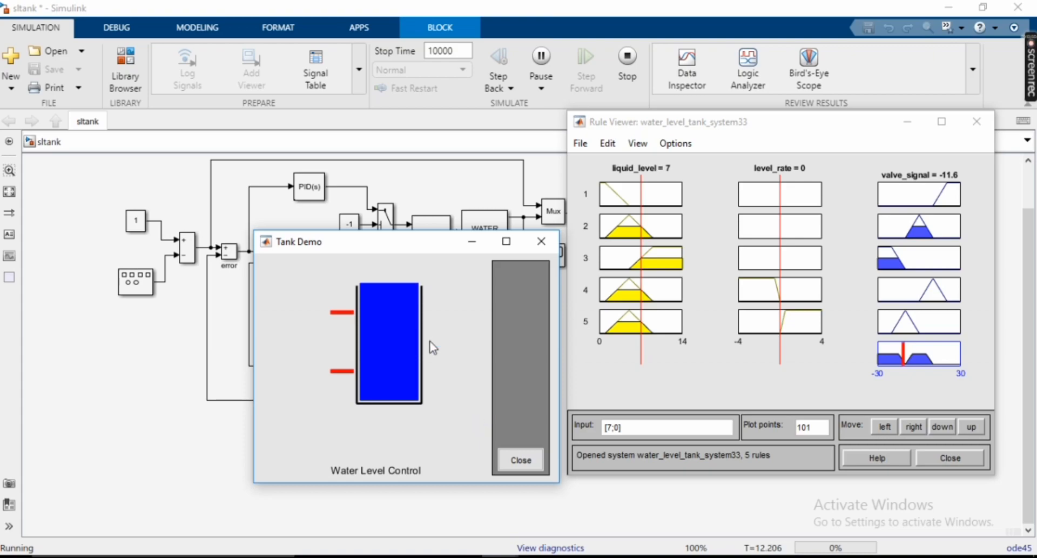
mouse_move(534, 525)
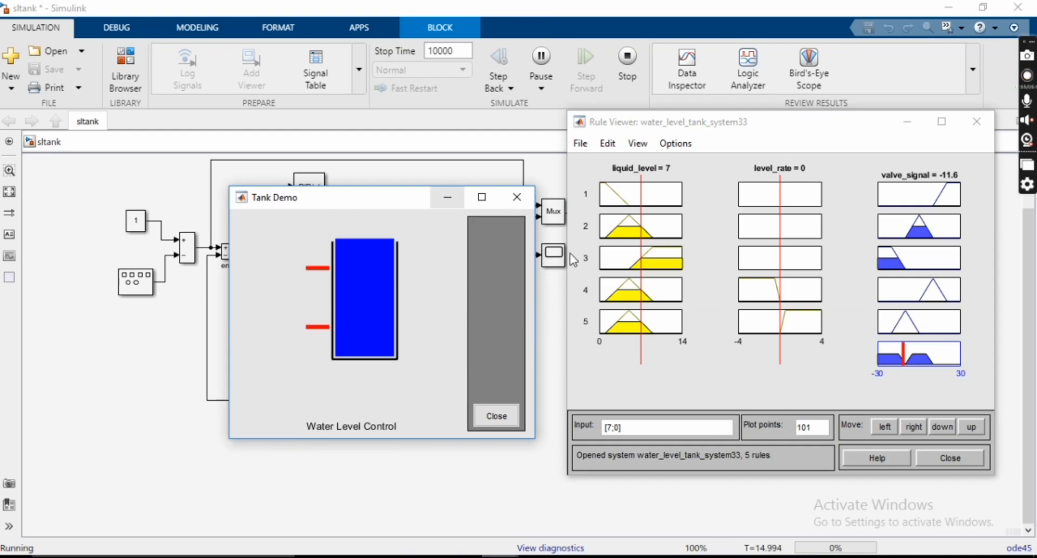
mouse_move(791, 283)
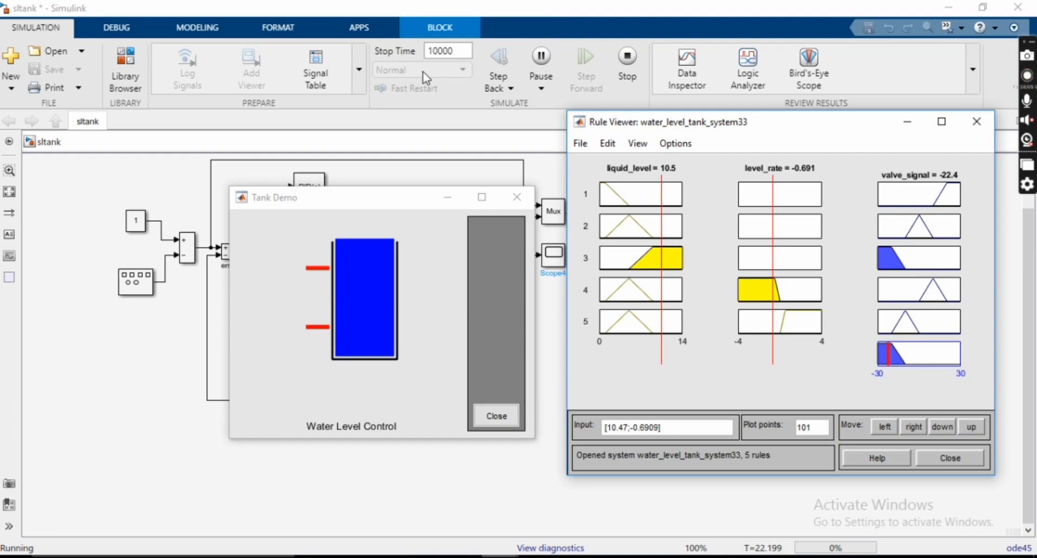
left_click_drag(276, 197, 351, 57)
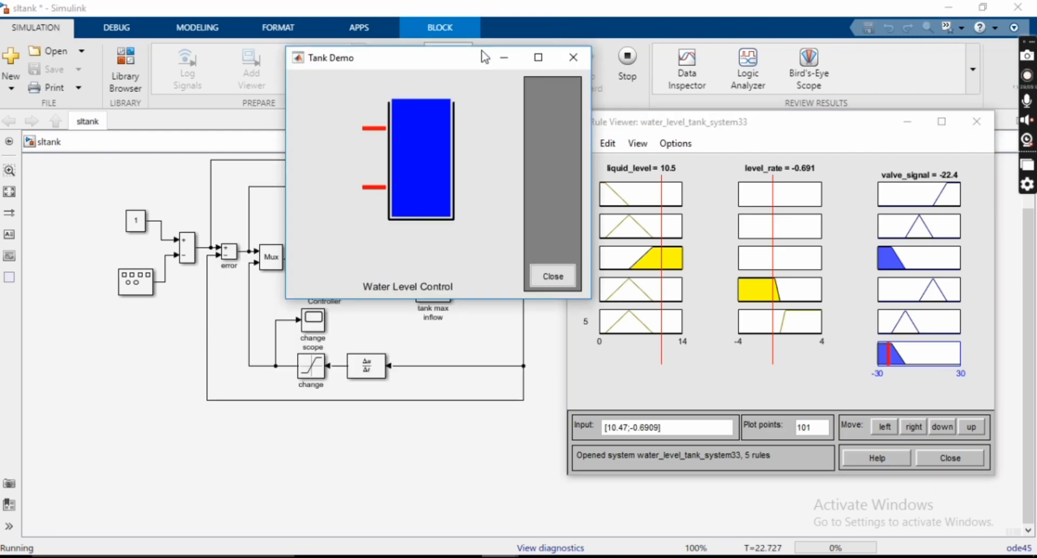